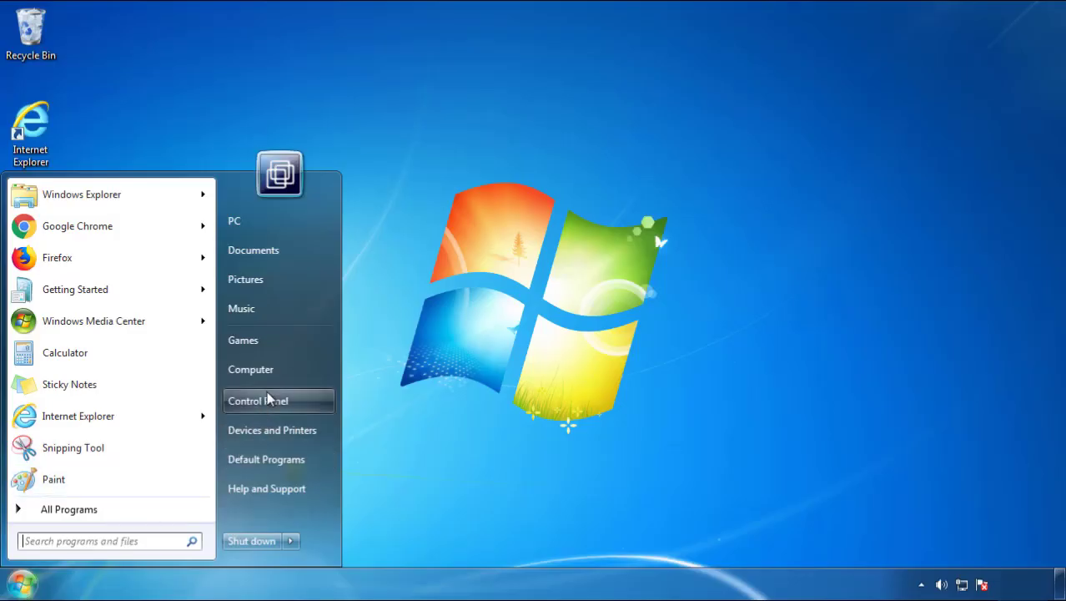
- Show Programs and Features from Control Panel, sorted by Installed On with newest first
{"action": "left_click", "coordinate": [256, 401]}
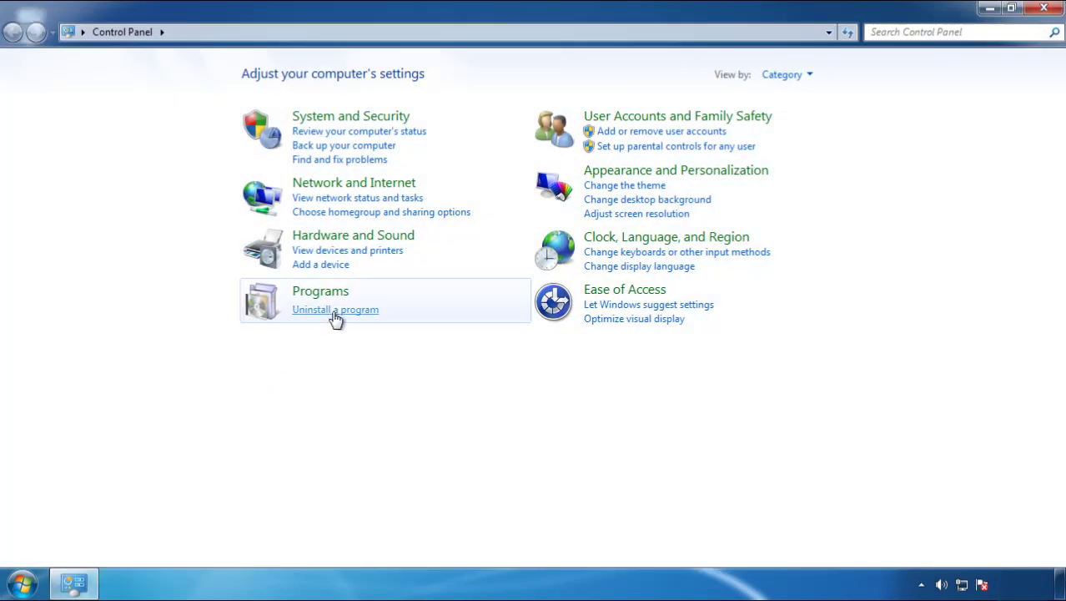
{"action": "left_click", "coordinate": [336, 308]}
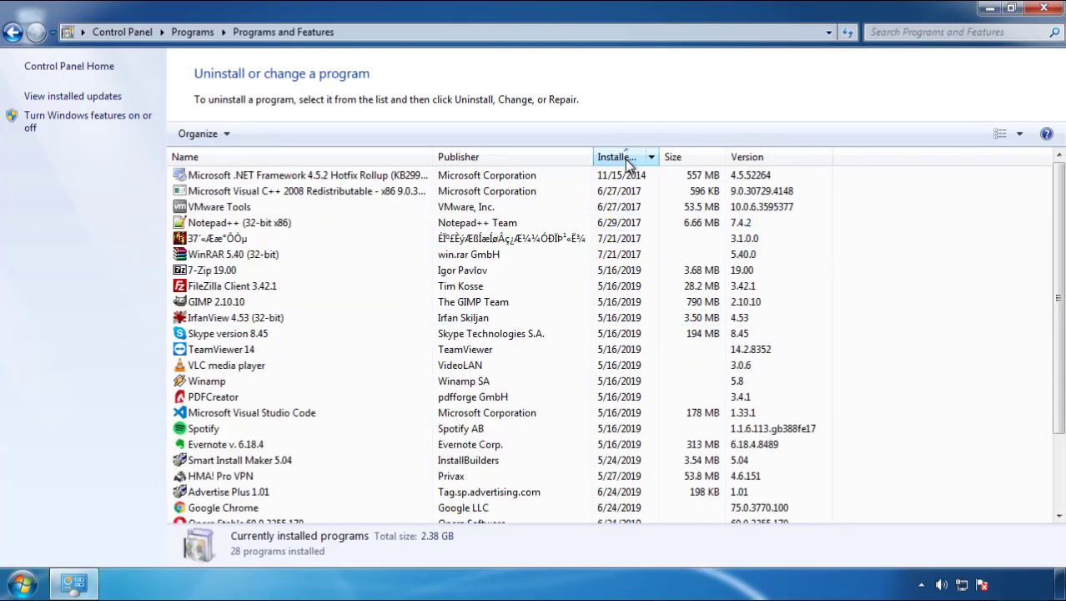
{"action": "left_click", "coordinate": [618, 157]}
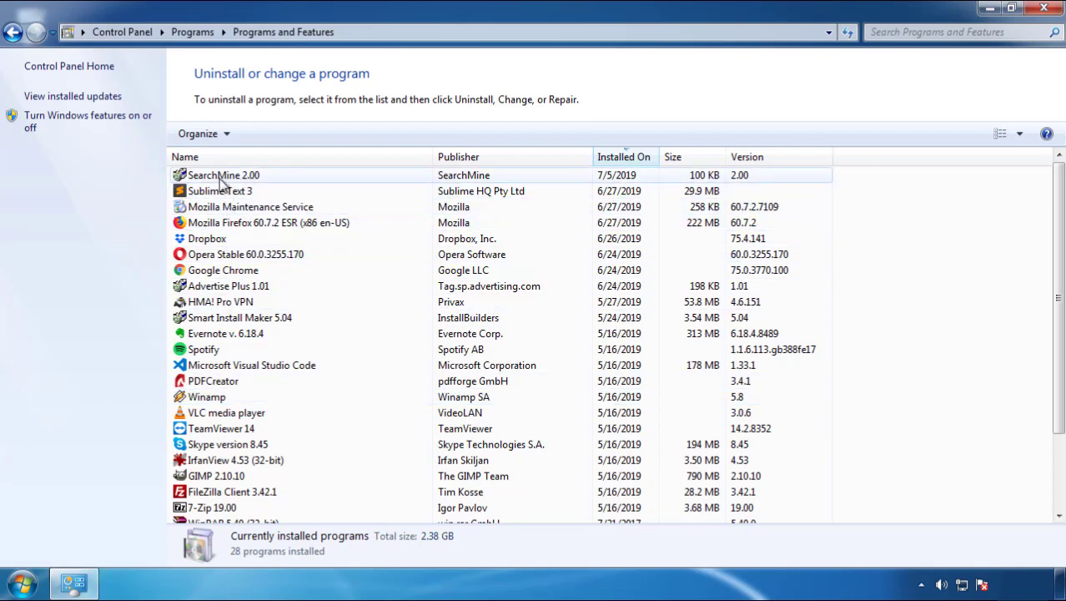
- Uninstall SearchMine 2.00 and confirm in its uninstaller
{"action": "left_click", "coordinate": [264, 134]}
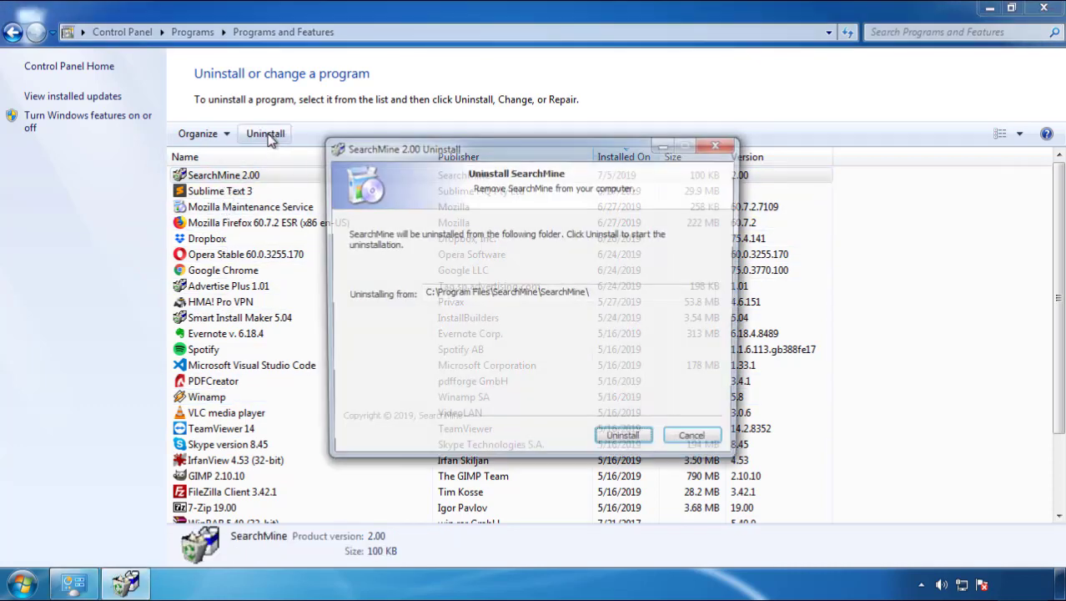
{"action": "left_click", "coordinate": [622, 434]}
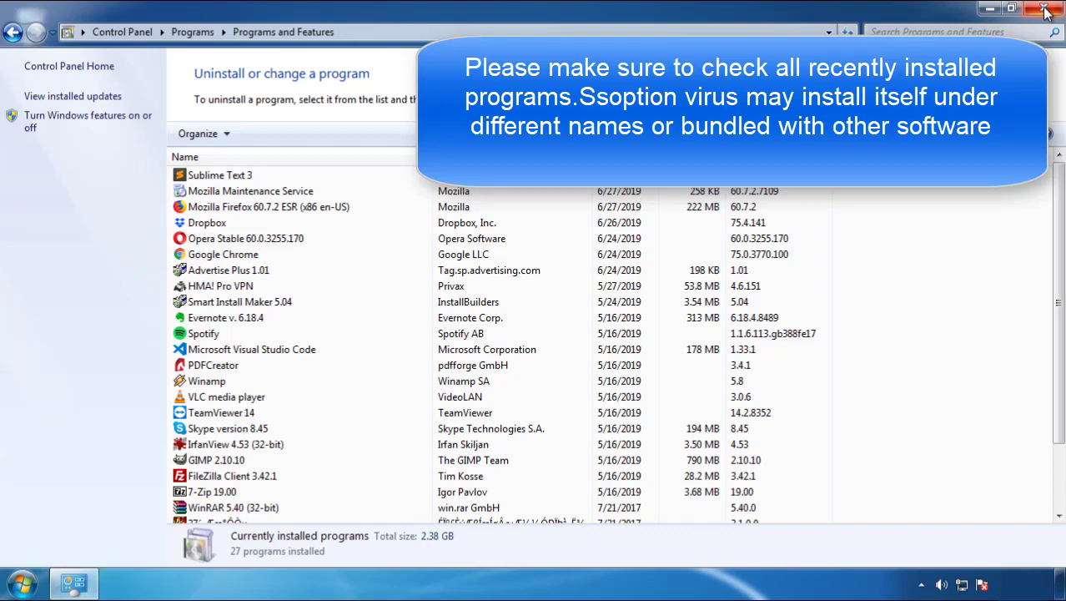
- Close Programs and Features and restart Windows into Safe Mode
{"action": "left_click", "coordinate": [1046, 10]}
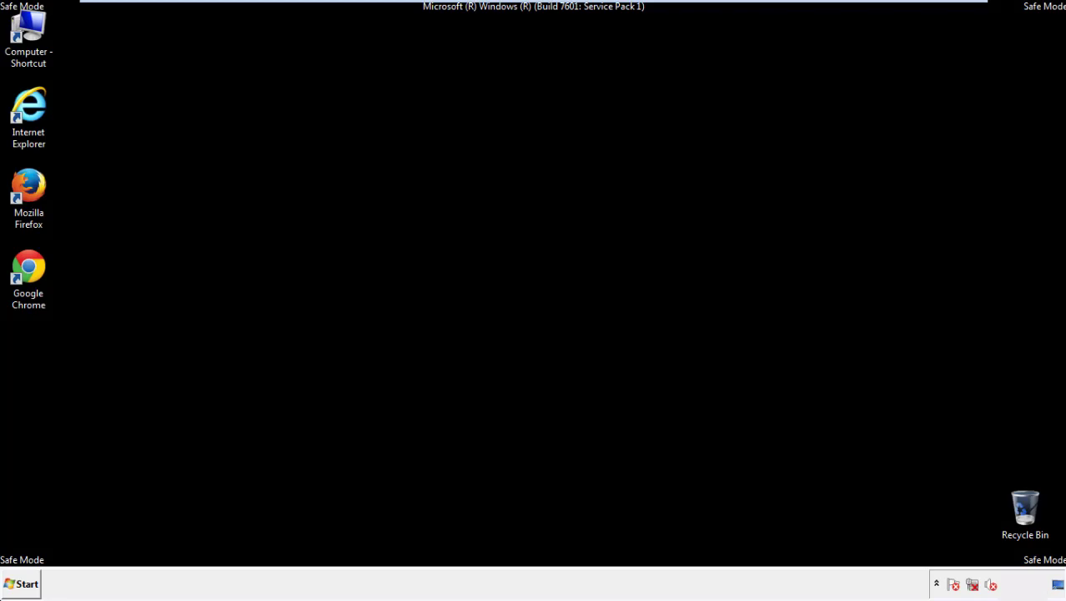
- Launch Firefox, decline the default-browser prompt and show the menu bar
{"action": "left_click", "coordinate": [28, 187]}
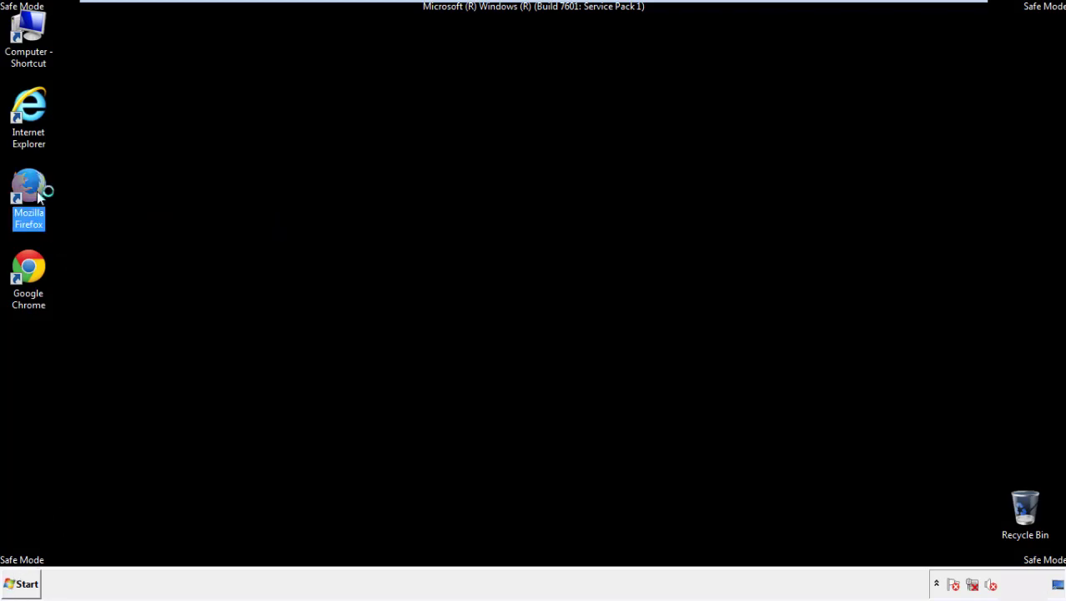
{"action": "double_click", "coordinate": [29, 187]}
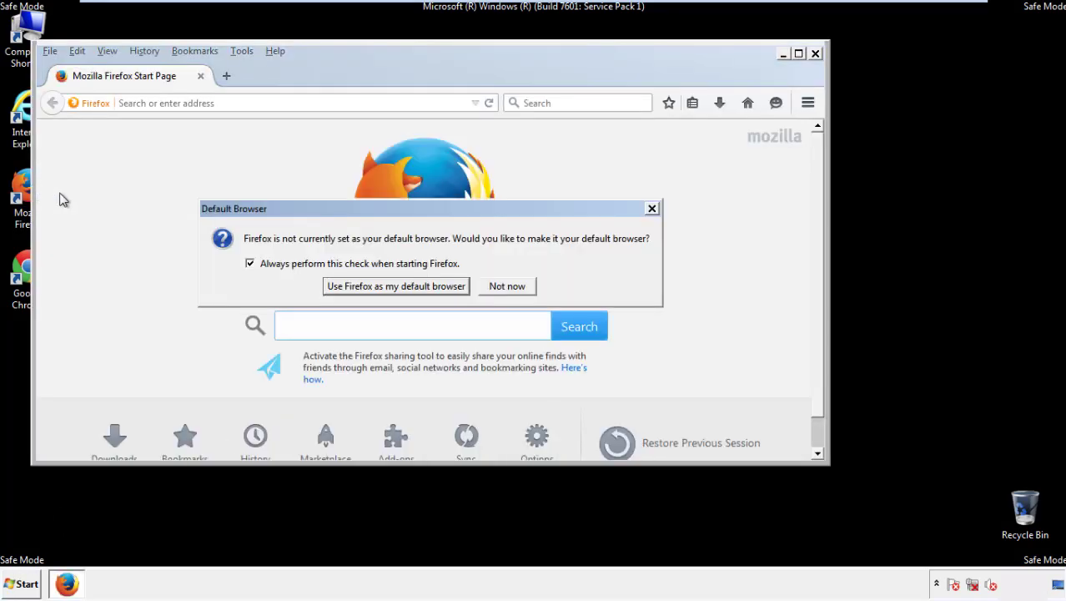
{"action": "left_click", "coordinate": [507, 286]}
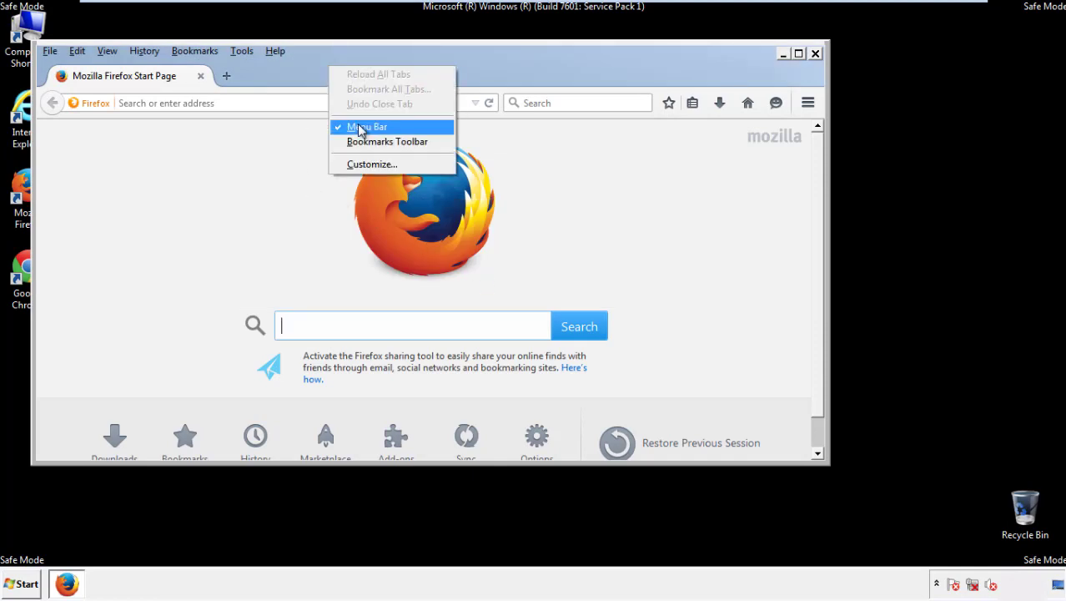
{"action": "left_click", "coordinate": [367, 126]}
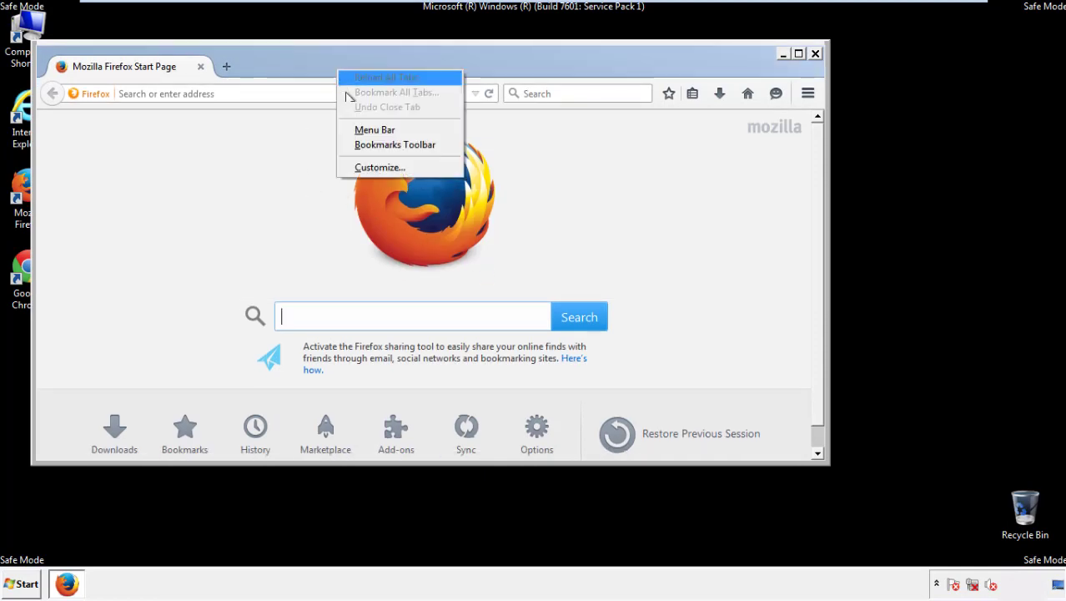
{"action": "left_click", "coordinate": [374, 130]}
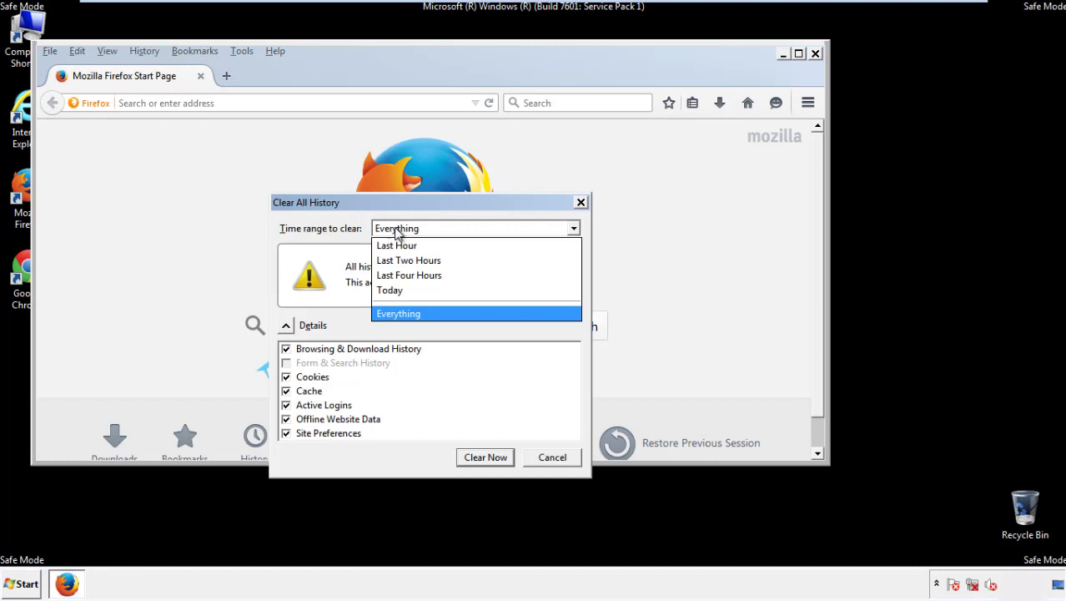
- Clear recent history for the Everything range with Site Preferences included
{"action": "left_click", "coordinate": [398, 313]}
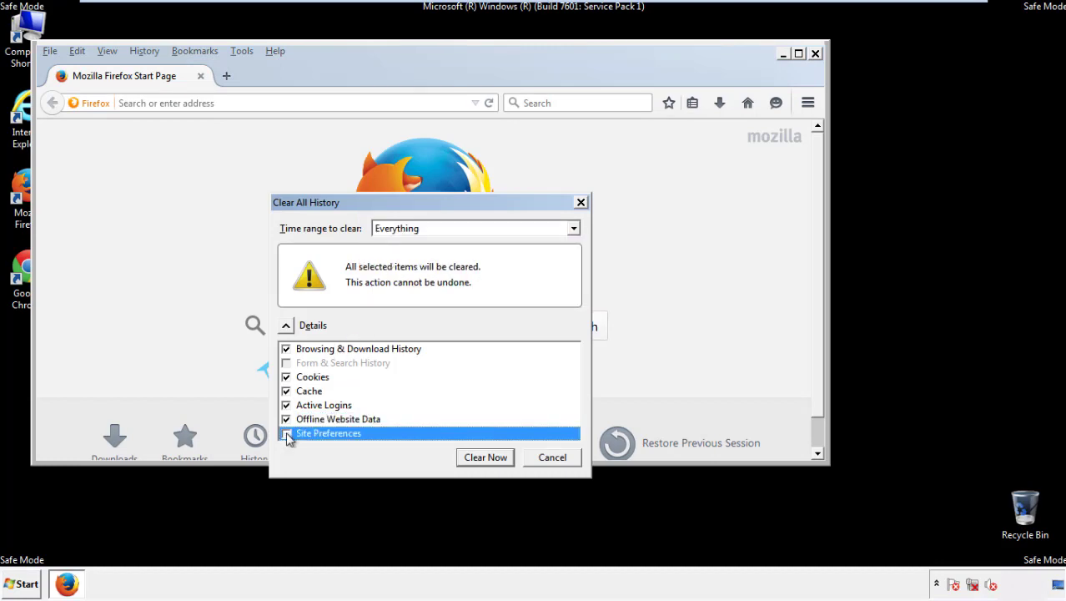
{"action": "left_click", "coordinate": [287, 434]}
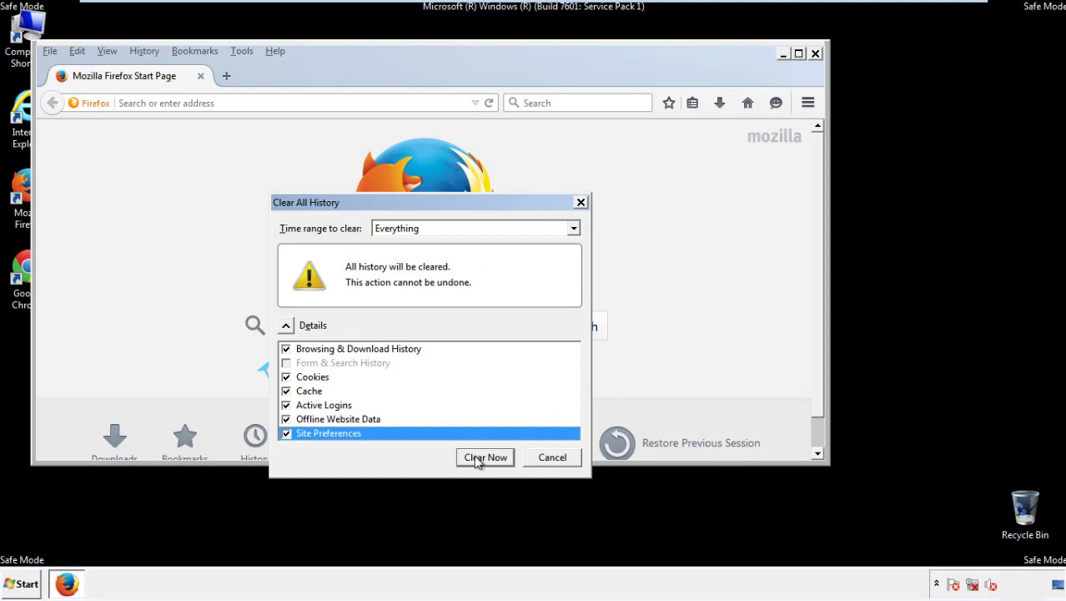
{"action": "left_click", "coordinate": [484, 457]}
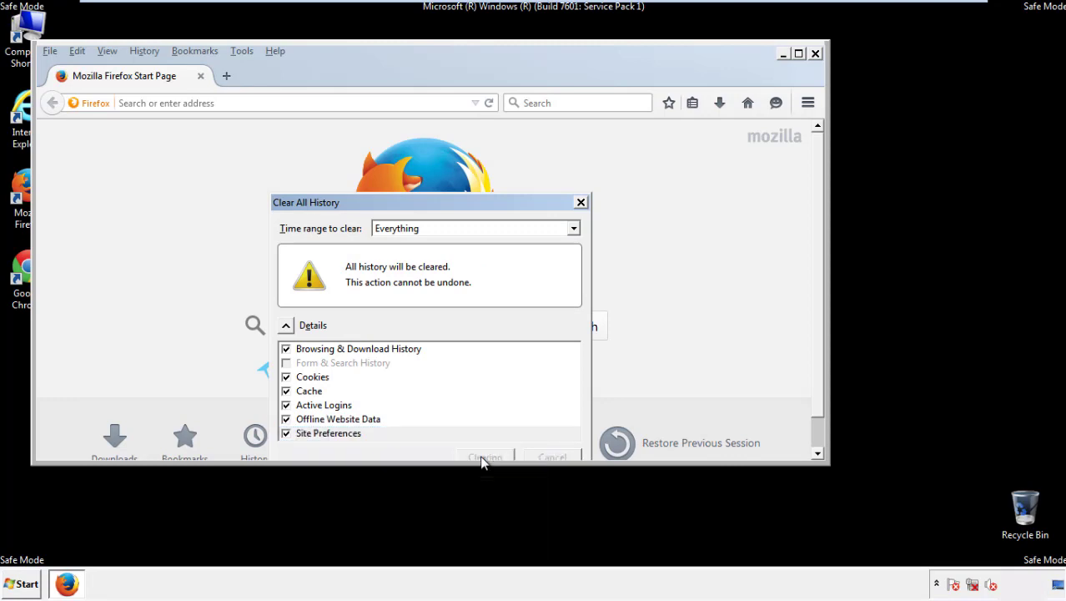
- Refresh Firefox from Troubleshooting Information, confirming the reset and finishing the data import
{"action": "left_click", "coordinate": [485, 457]}
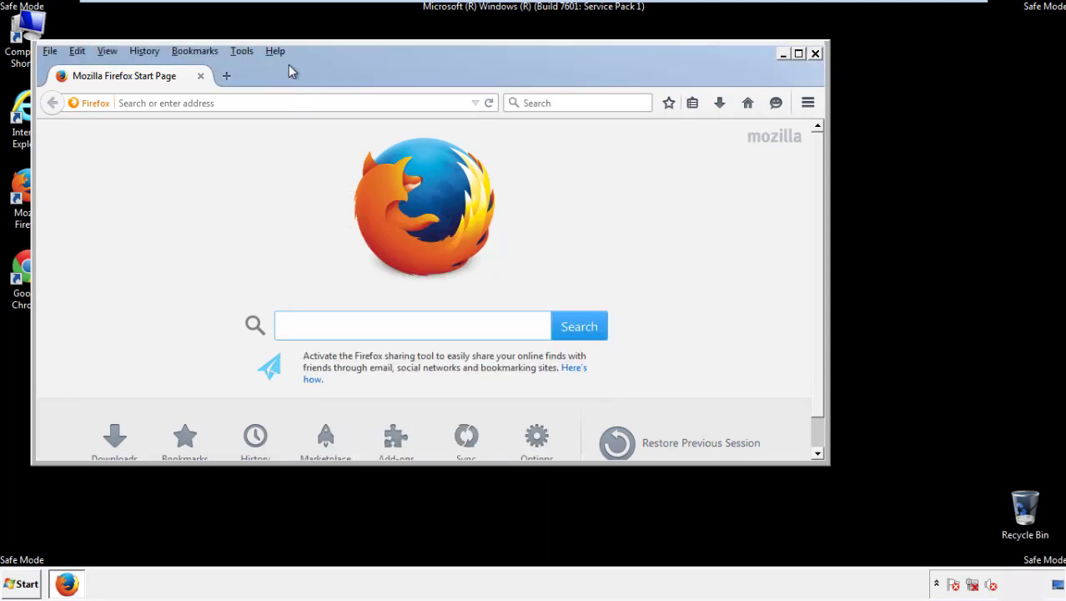
{"action": "left_click", "coordinate": [274, 50]}
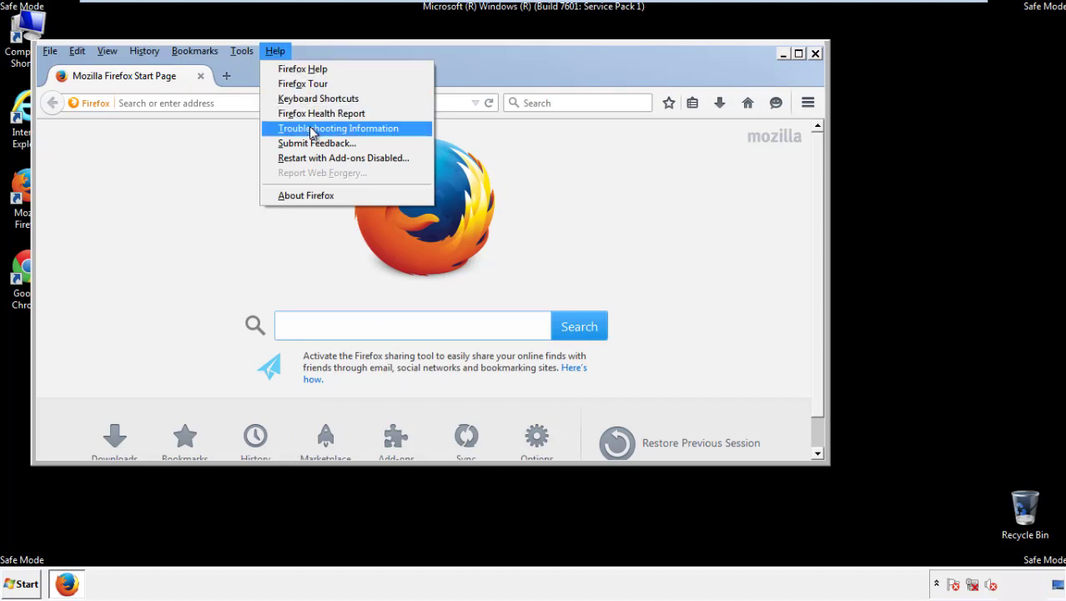
{"action": "left_click", "coordinate": [337, 127]}
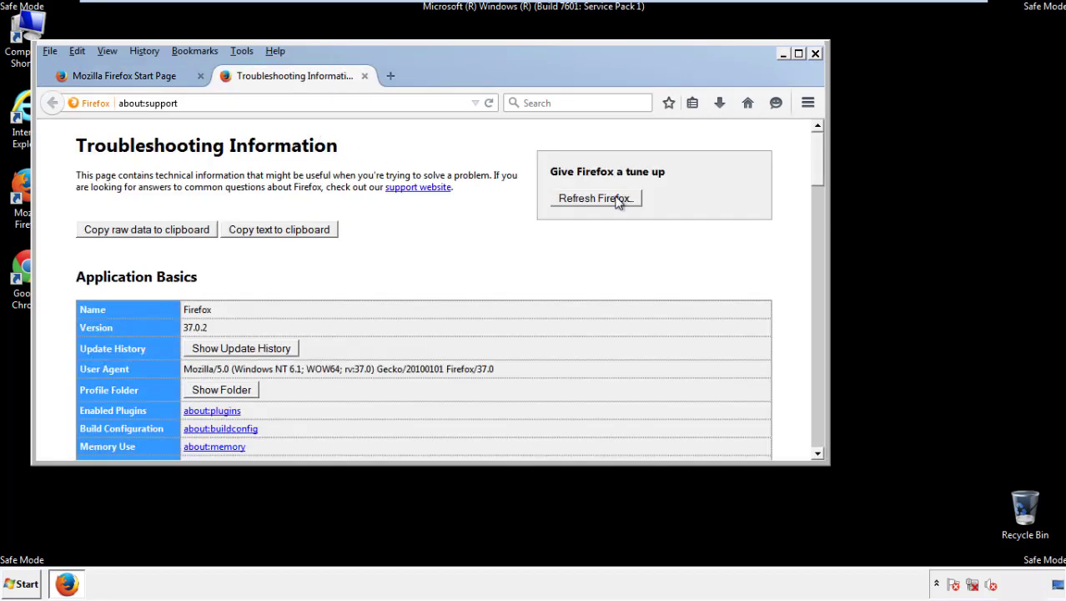
{"action": "left_click", "coordinate": [593, 197]}
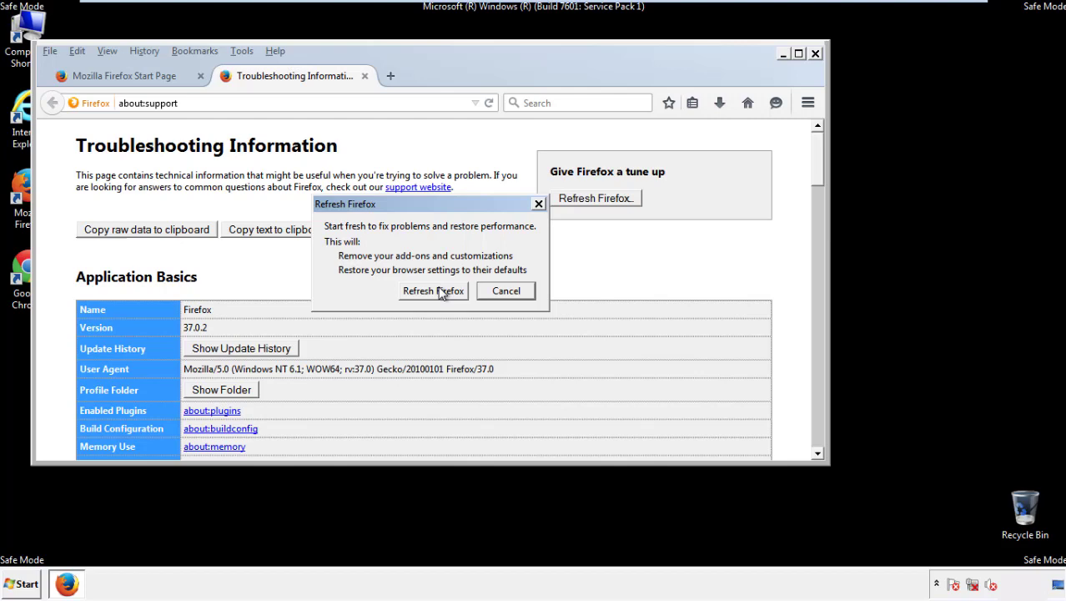
{"action": "left_click", "coordinate": [434, 290]}
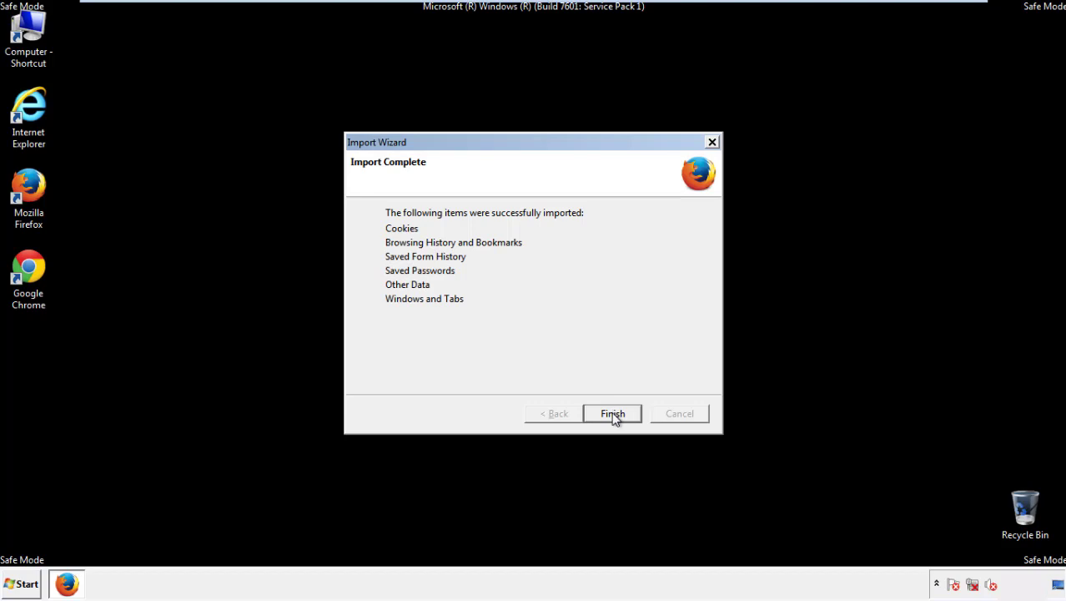
{"action": "left_click", "coordinate": [612, 413]}
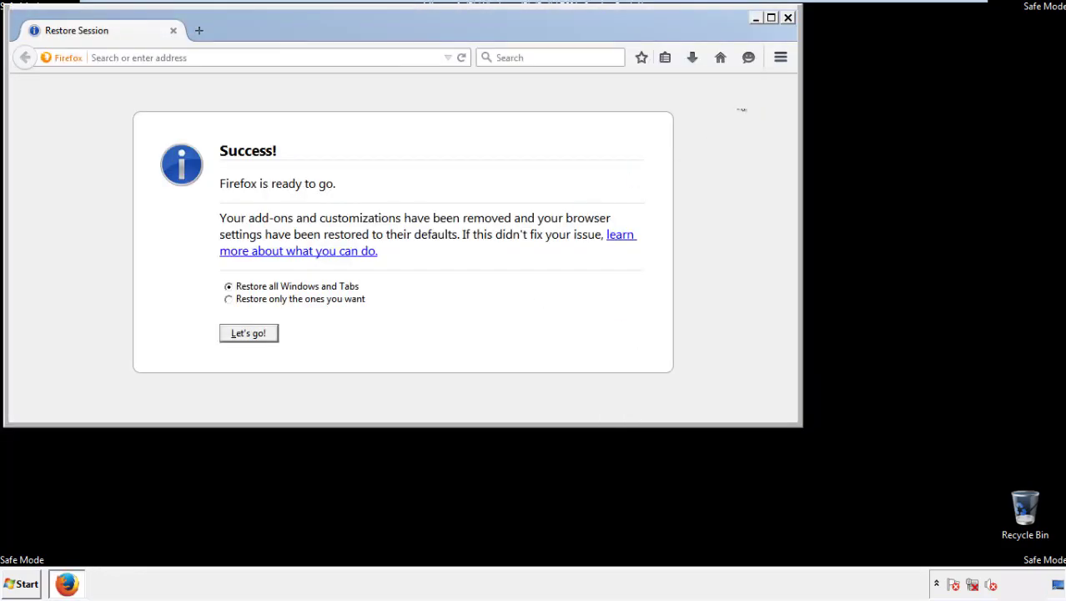
{"action": "left_click", "coordinate": [787, 17]}
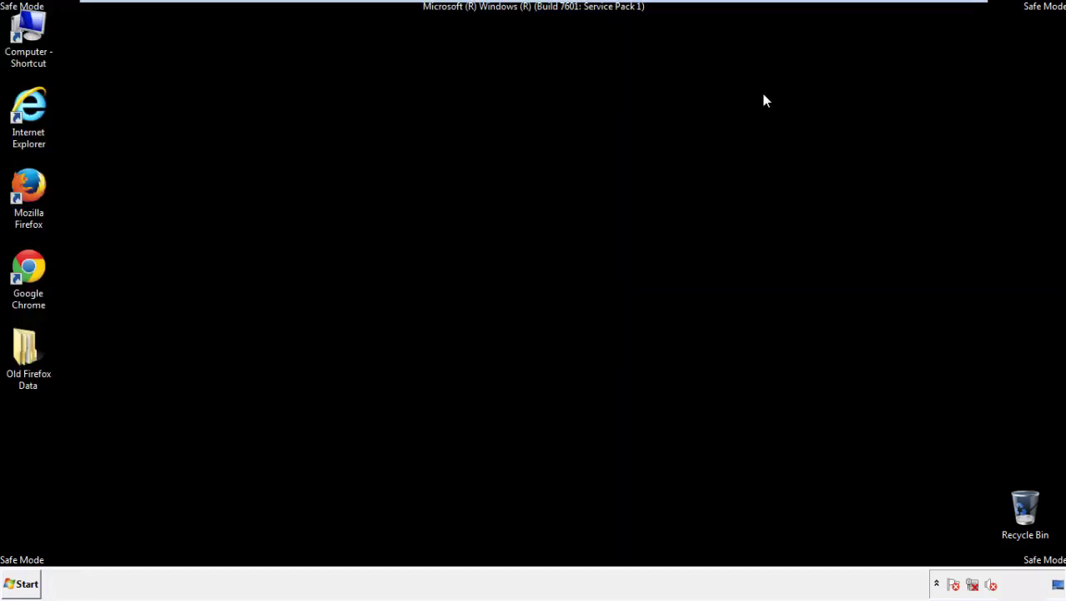
- Launch Chrome and reach the Clear browsing data options from Settings
{"action": "left_click", "coordinate": [28, 281]}
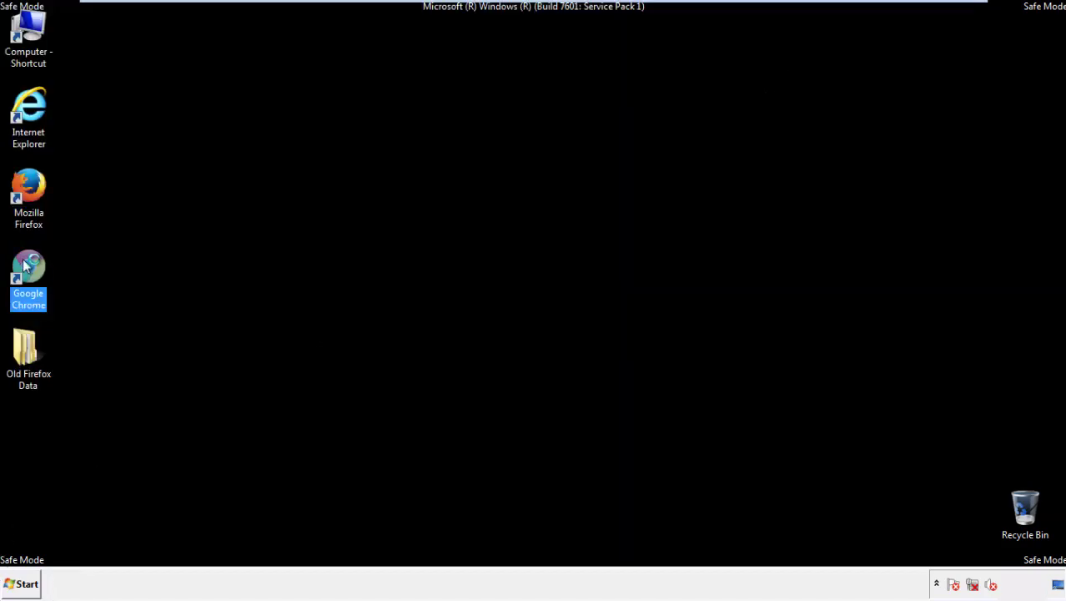
{"action": "double_click", "coordinate": [29, 267]}
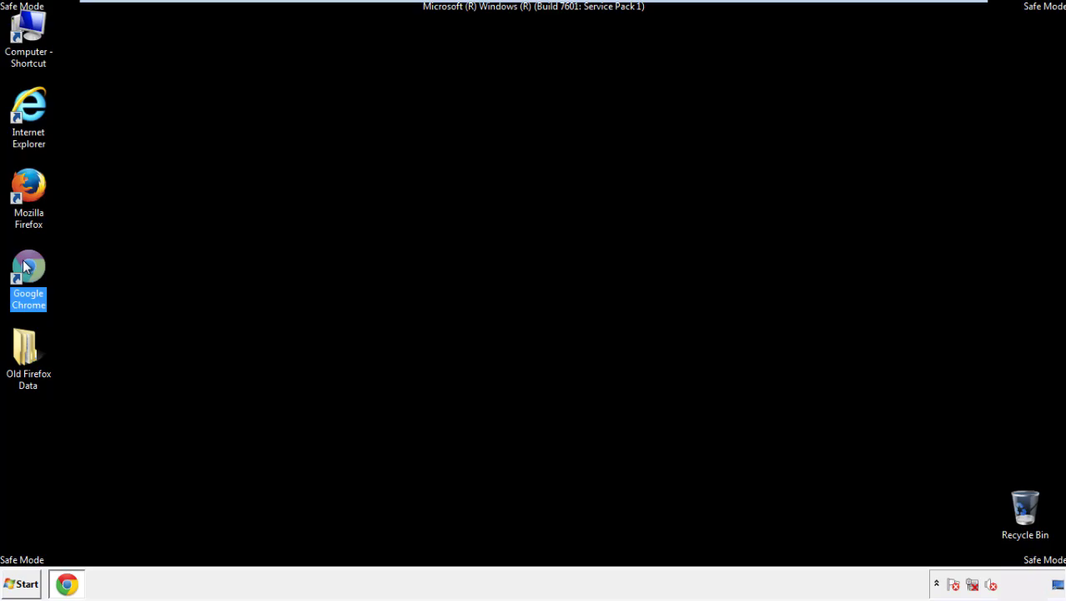
{"action": "double_click", "coordinate": [29, 276]}
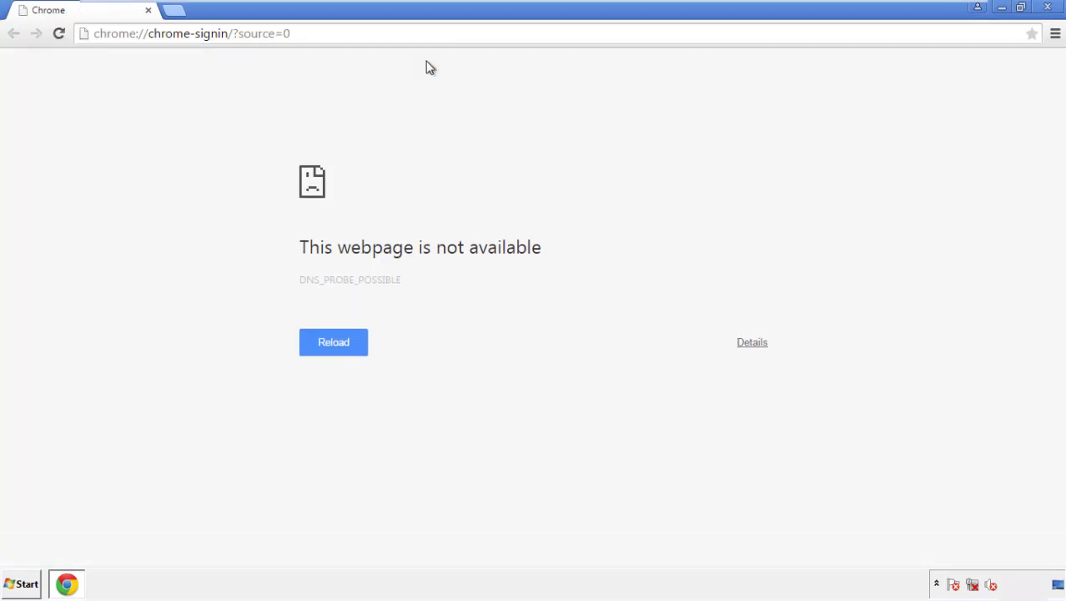
{"action": "left_click", "coordinate": [1054, 33]}
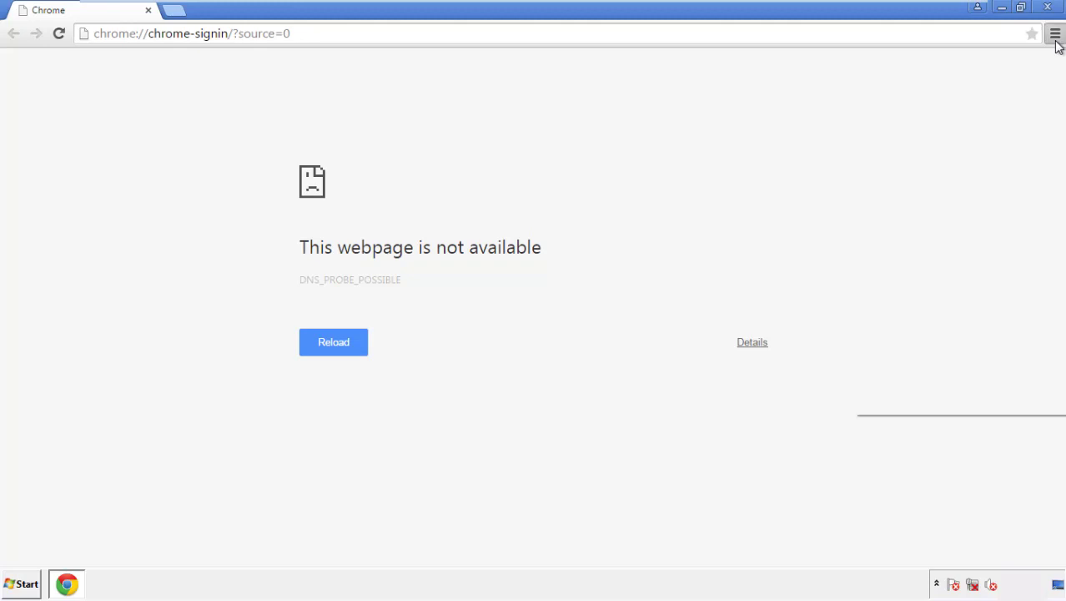
{"action": "left_click", "coordinate": [1054, 33]}
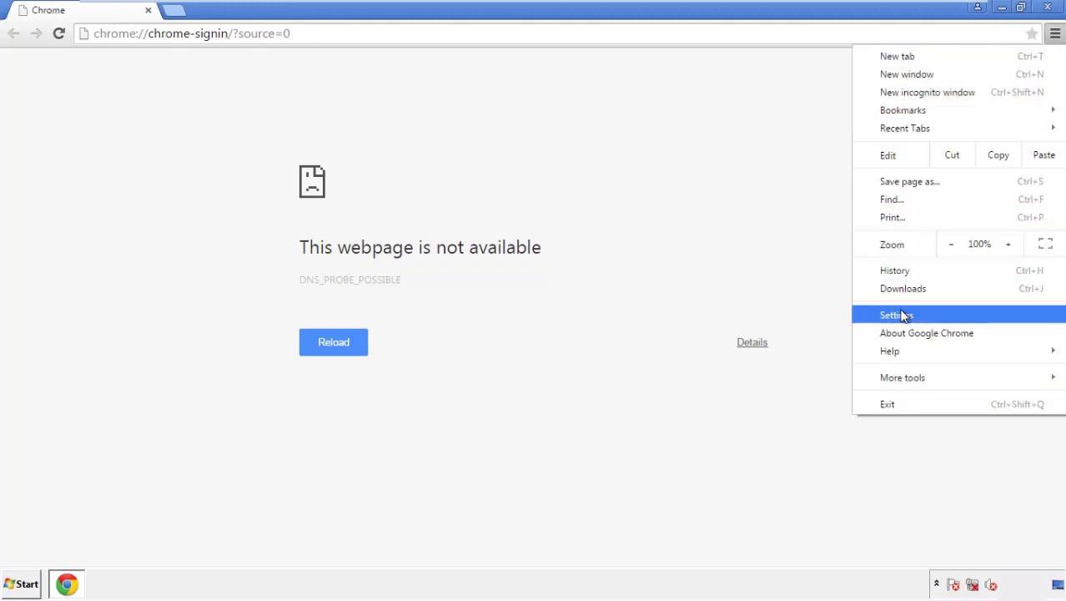
{"action": "left_click", "coordinate": [897, 314]}
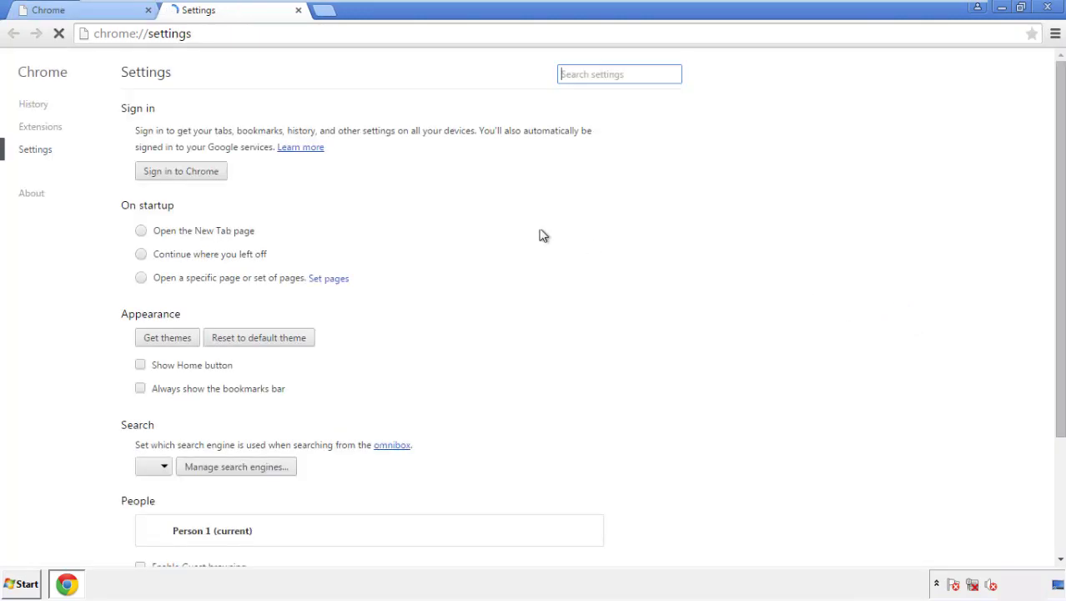
{"action": "left_click", "coordinate": [33, 104]}
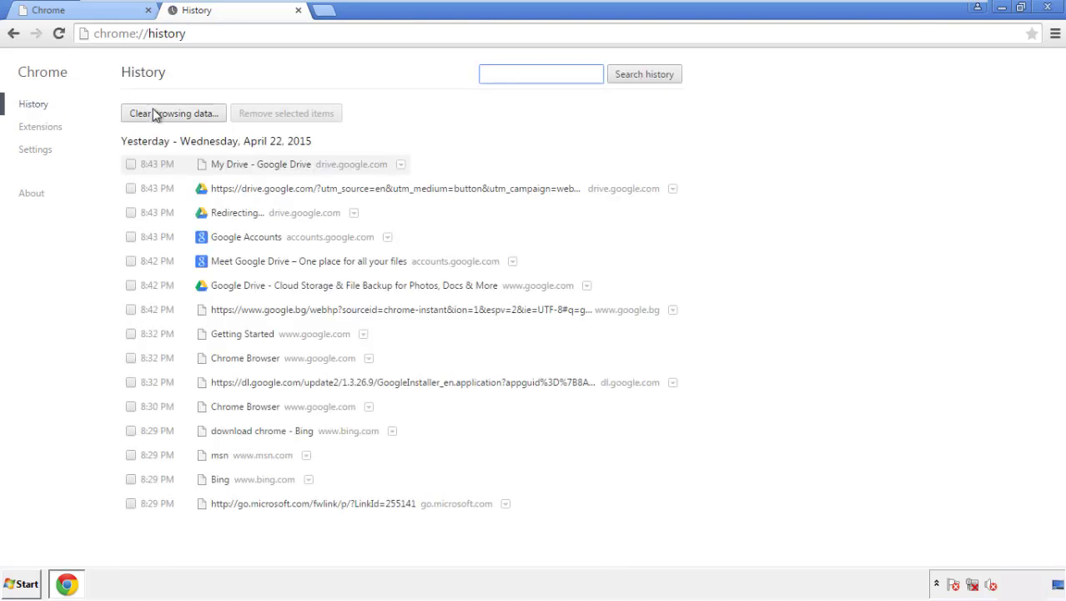
{"action": "left_click", "coordinate": [174, 113]}
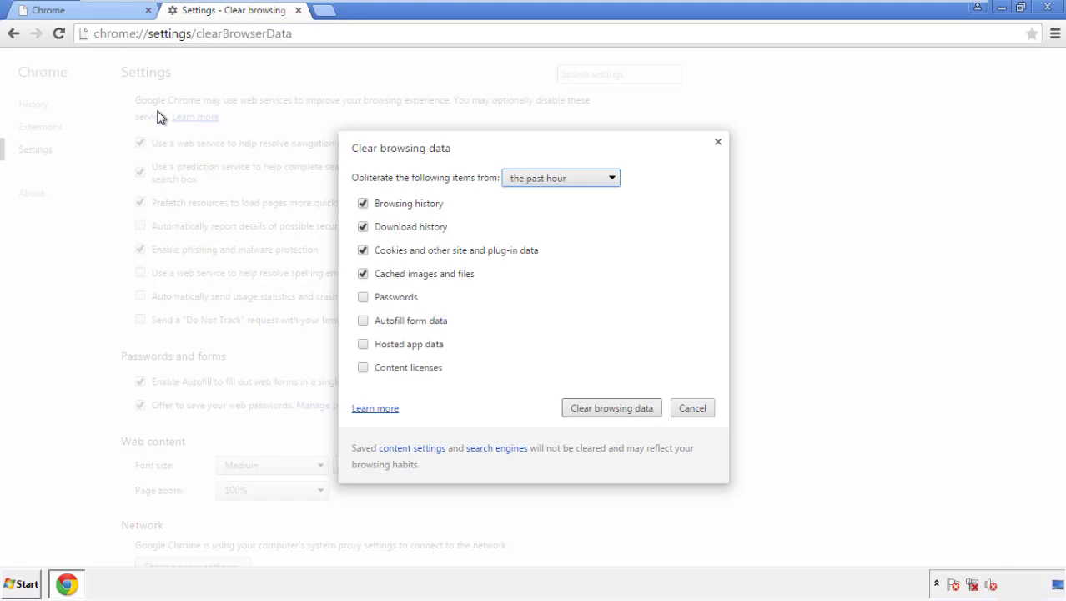
{"action": "mouse_move", "coordinate": [537, 177]}
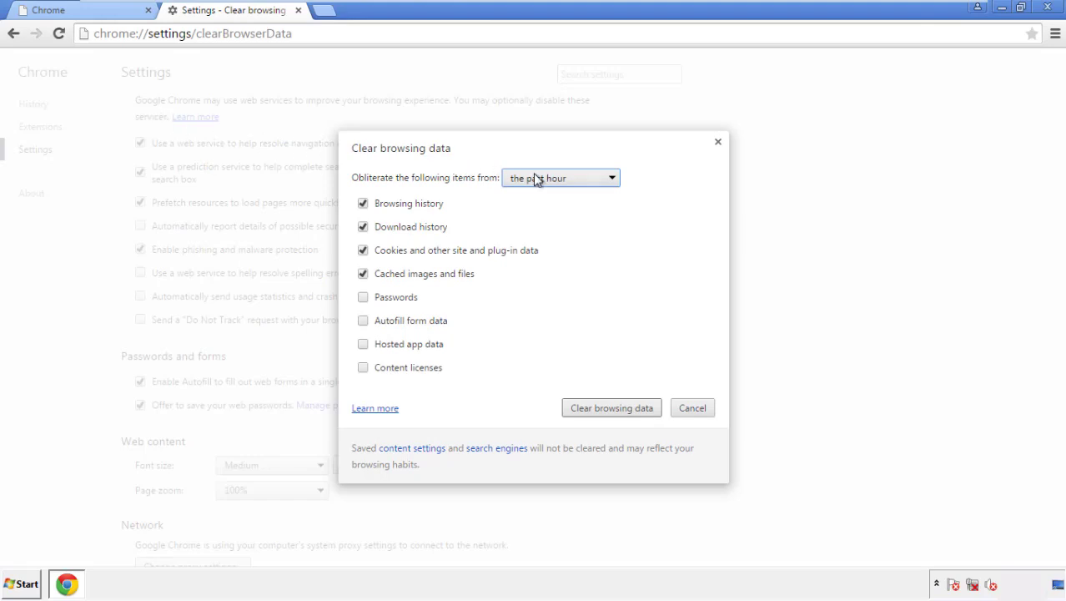
- Clear data from the beginning of time, including autofill form data and content licenses
{"action": "left_click", "coordinate": [559, 177]}
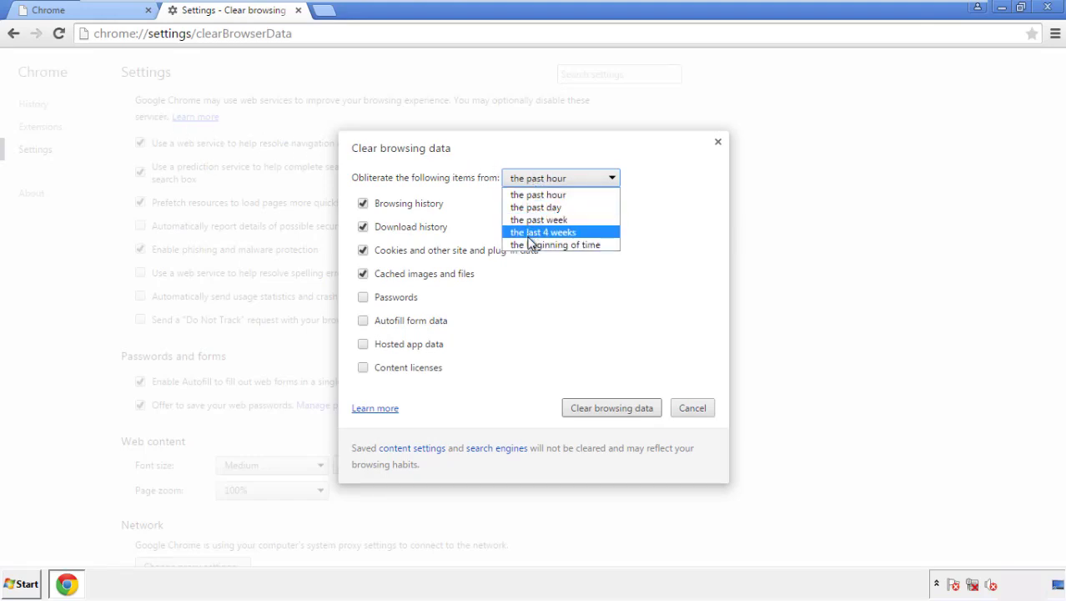
{"action": "mouse_move", "coordinate": [542, 193]}
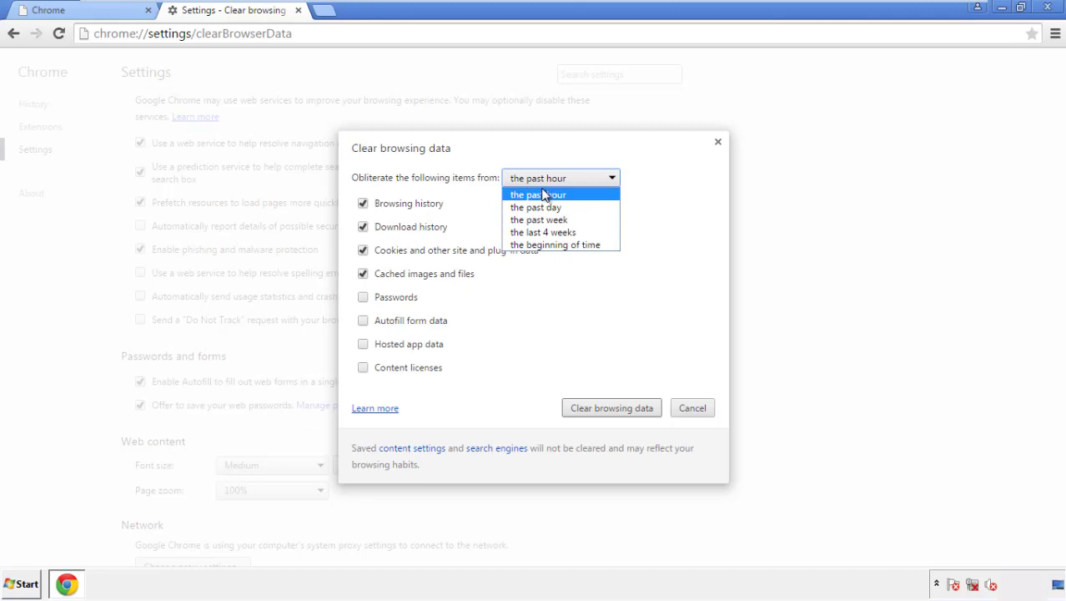
{"action": "mouse_move", "coordinate": [534, 244]}
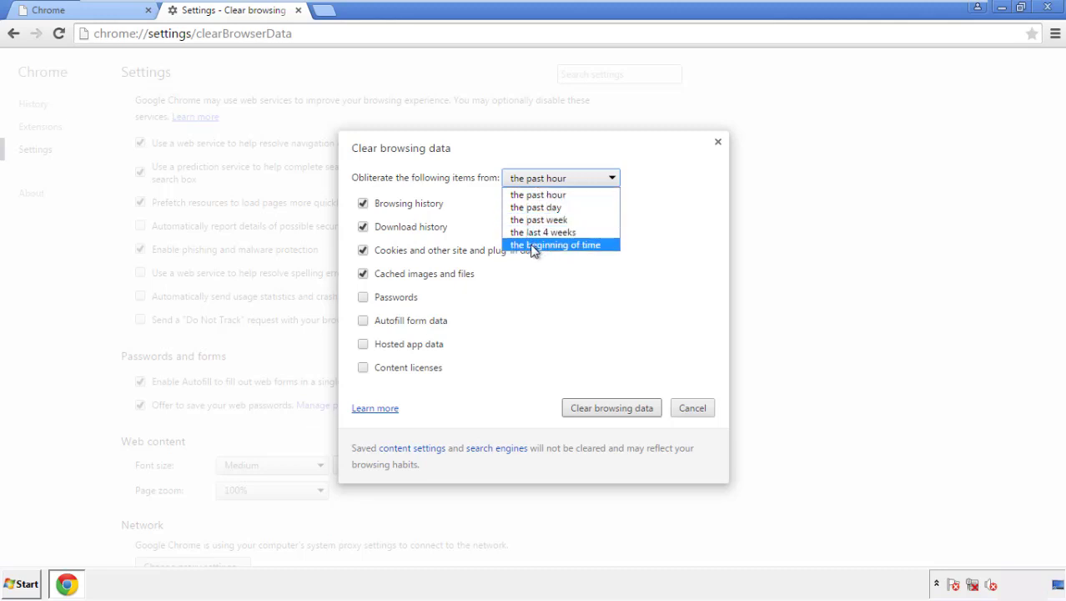
{"action": "left_click", "coordinate": [557, 243]}
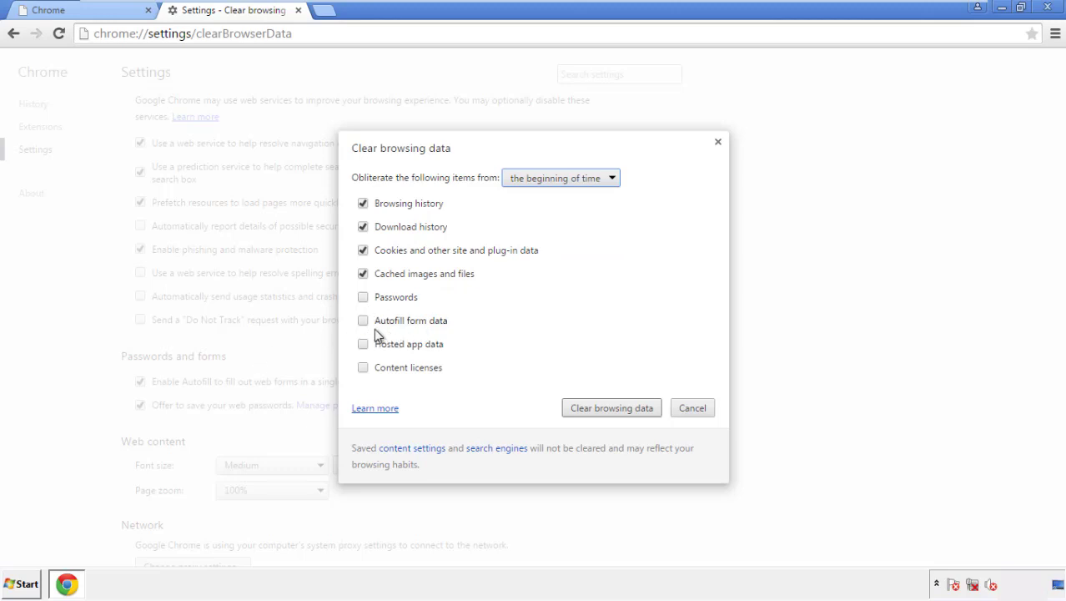
{"action": "left_click", "coordinate": [364, 344]}
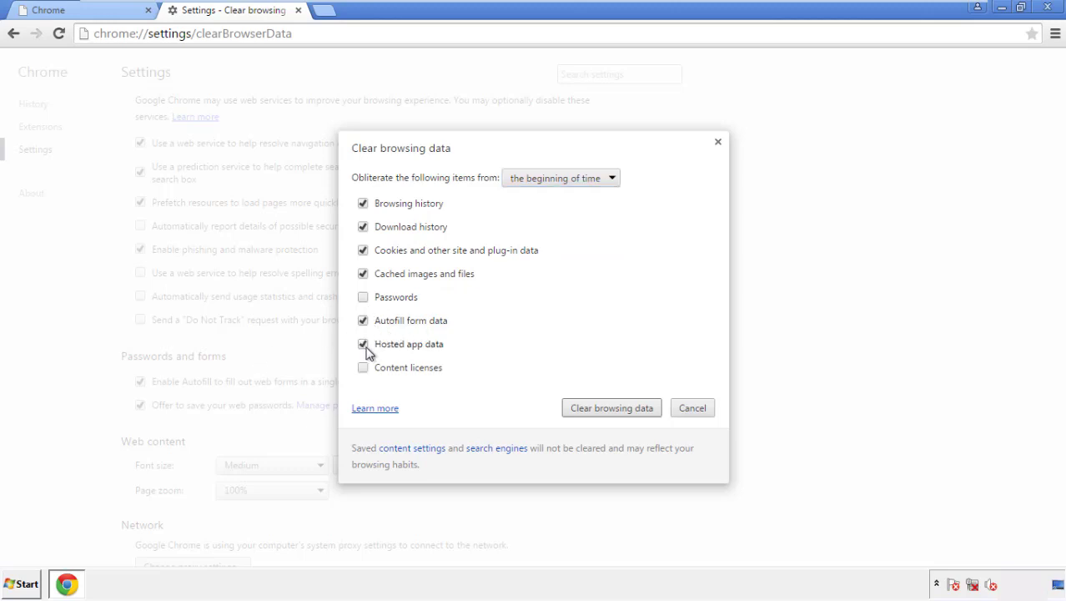
{"action": "left_click", "coordinate": [364, 367]}
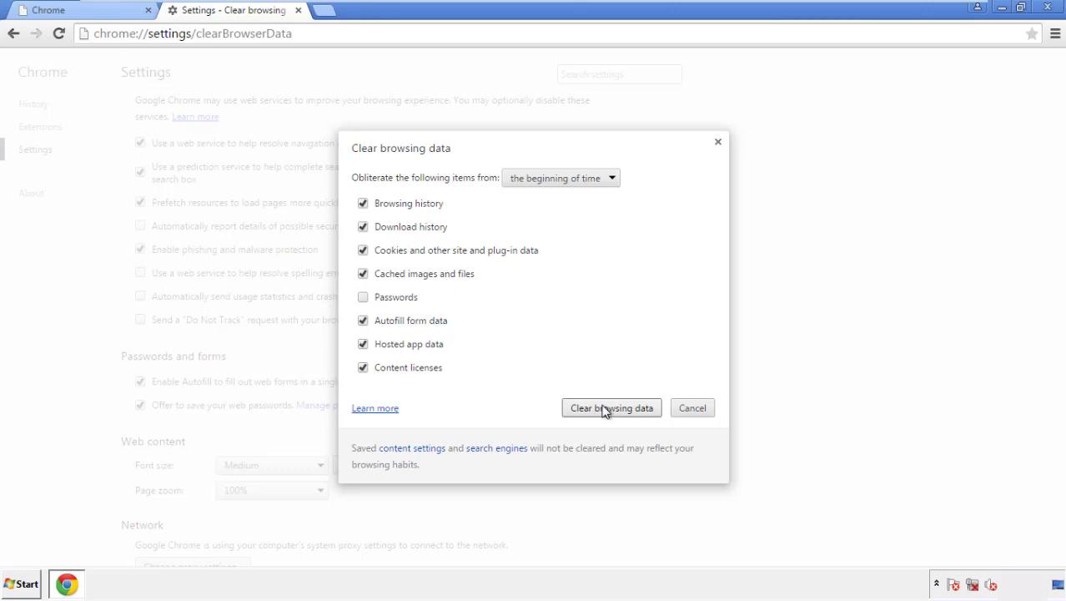
{"action": "left_click", "coordinate": [610, 407]}
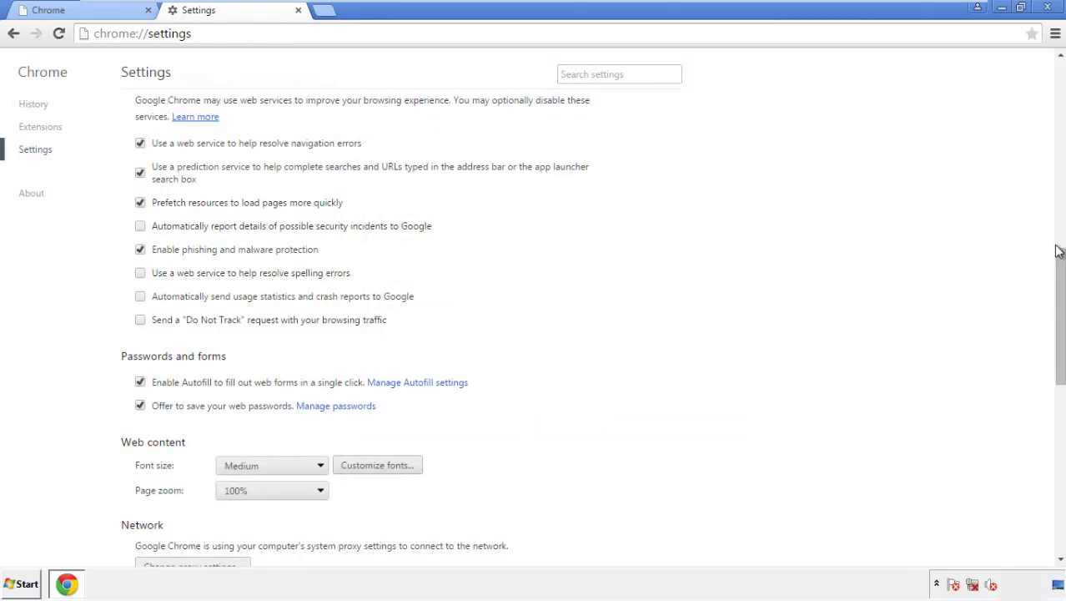
- Reset Chrome settings to their original defaults and close the browser
{"action": "scroll", "scroll_direction": "down", "scroll_amount": 3}
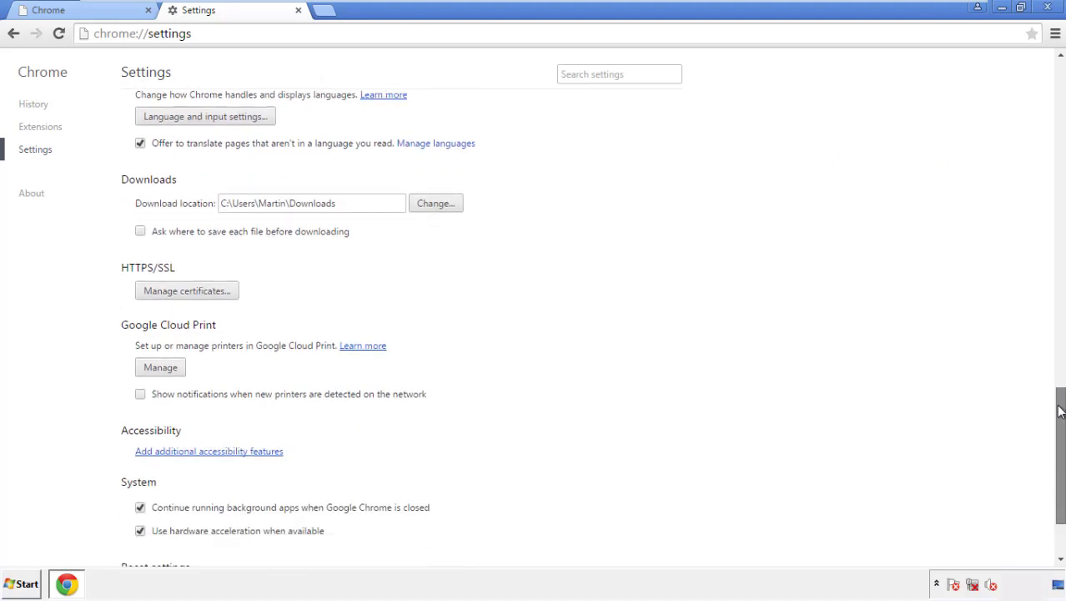
{"action": "scroll", "scroll_direction": "down", "scroll_amount": 3}
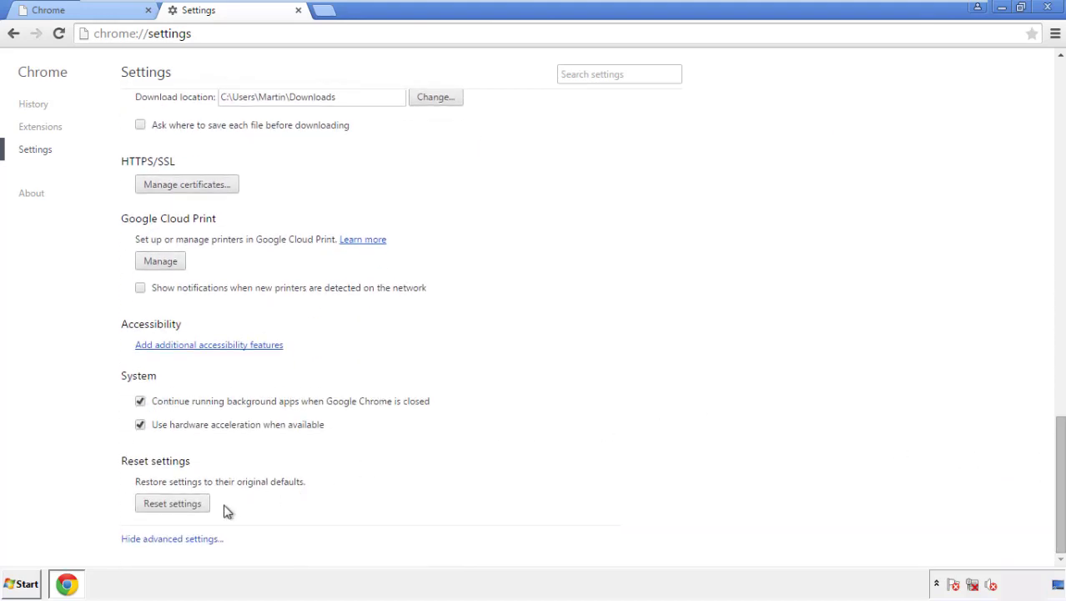
{"action": "left_click", "coordinate": [172, 502]}
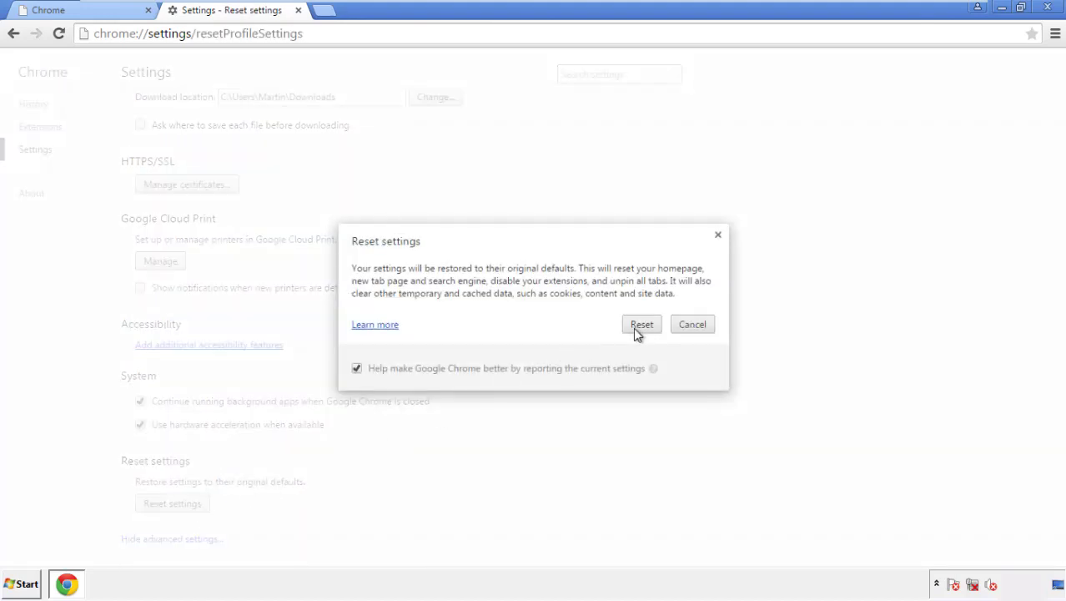
{"action": "left_click", "coordinate": [640, 324]}
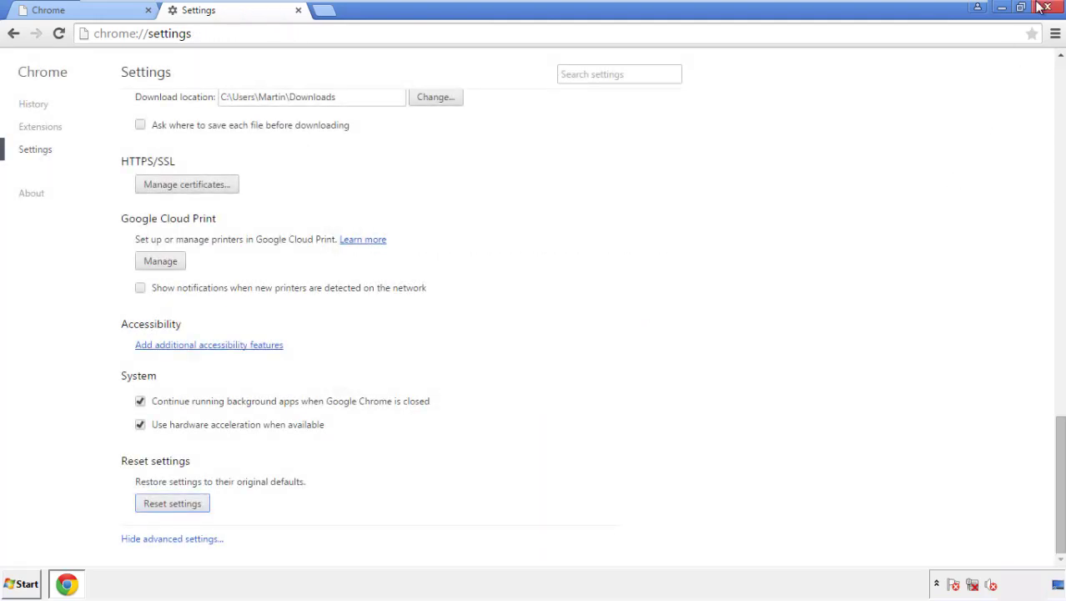
{"action": "left_click", "coordinate": [1051, 7]}
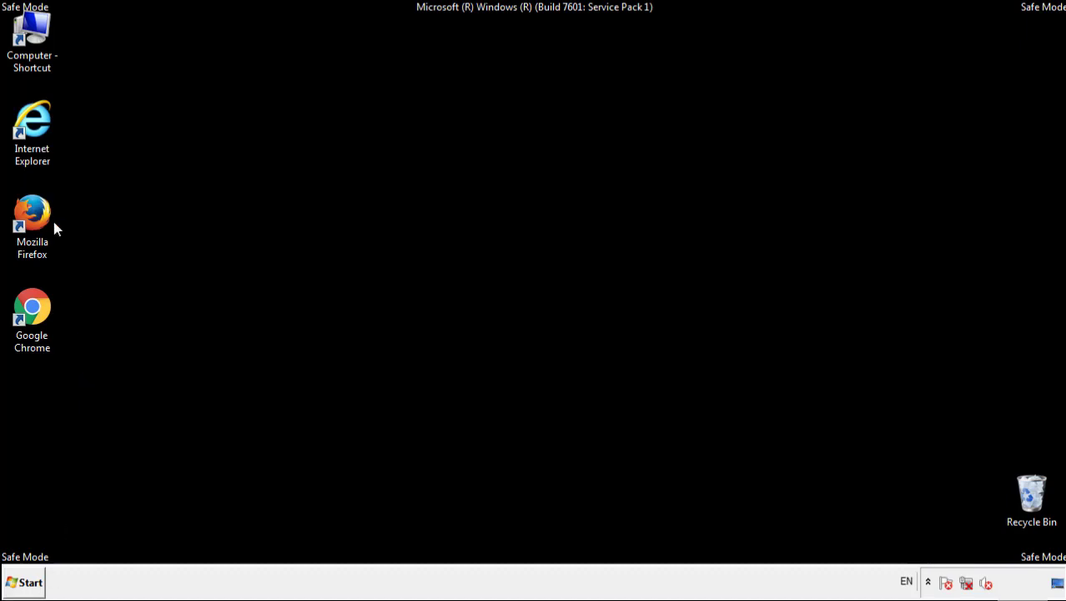
- Remove the Search Mine extension in Firefox's Add-ons Manager
{"action": "double_click", "coordinate": [31, 211]}
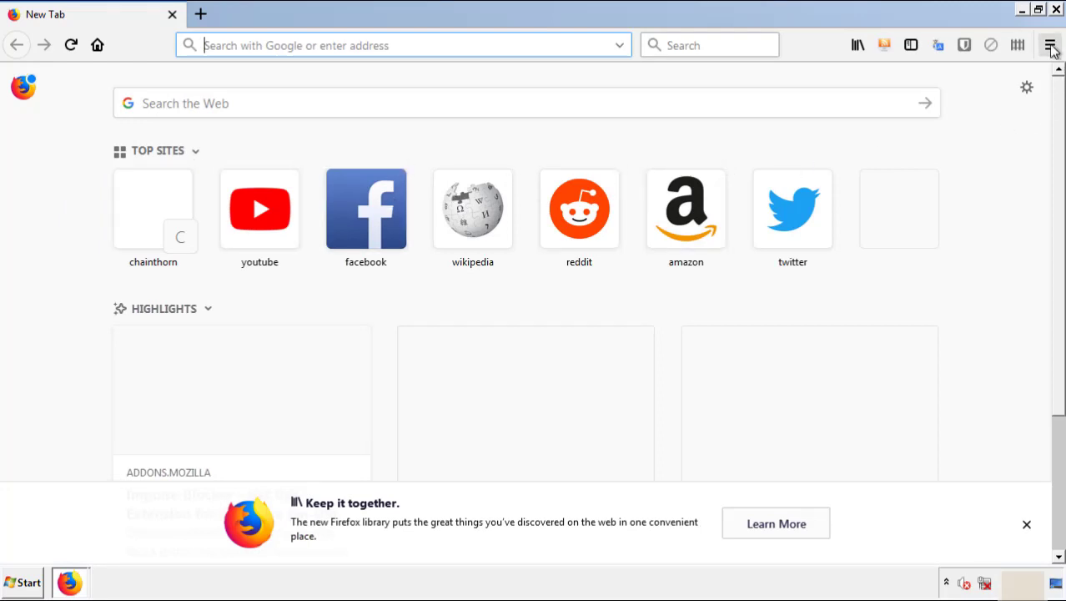
{"action": "left_click", "coordinate": [1051, 45]}
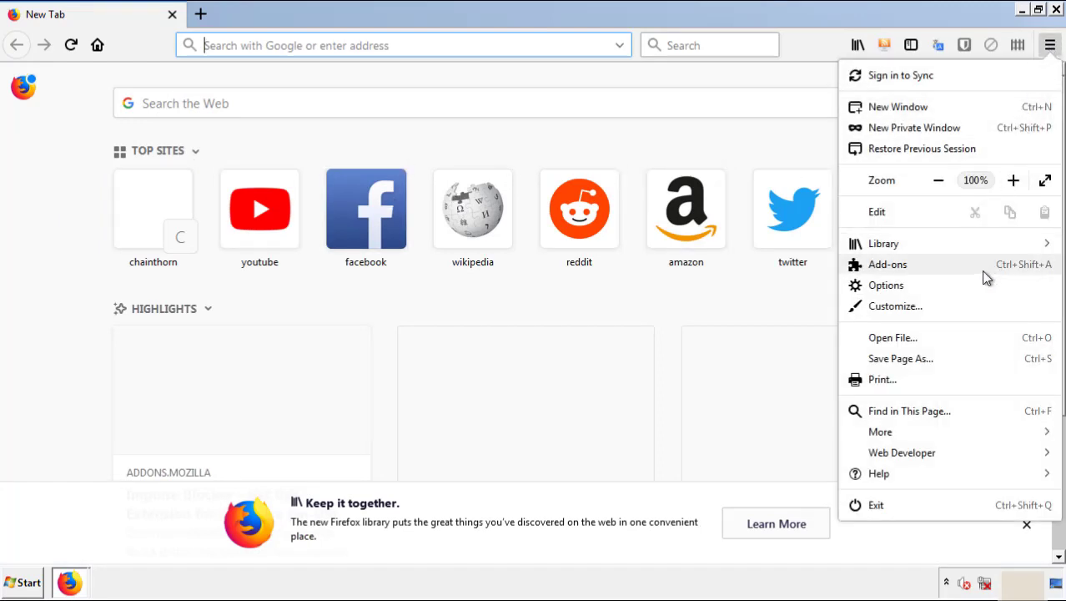
{"action": "left_click", "coordinate": [887, 263]}
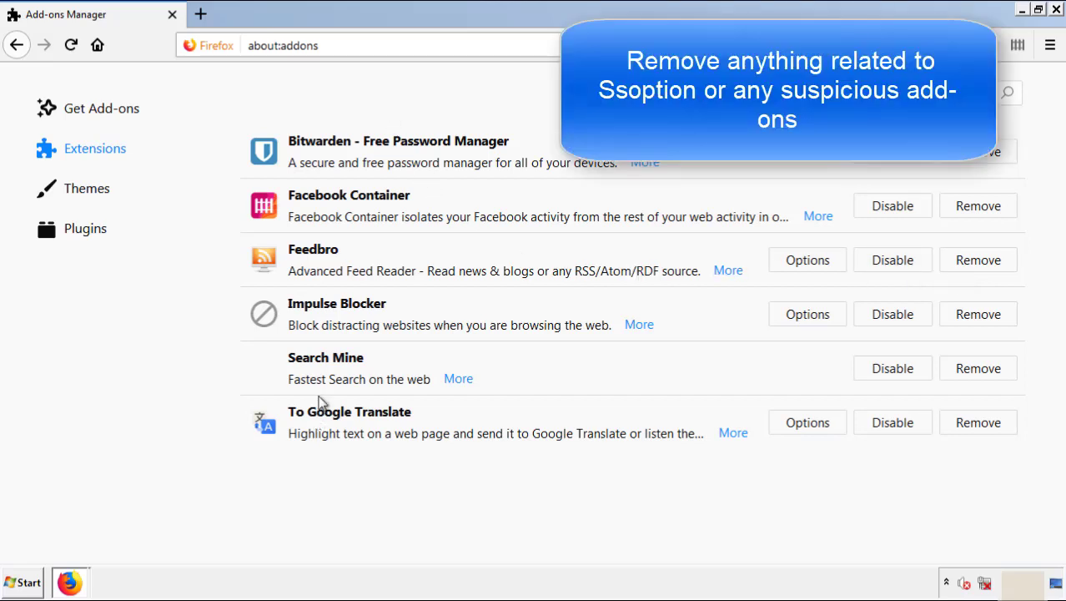
{"action": "mouse_move", "coordinate": [978, 369]}
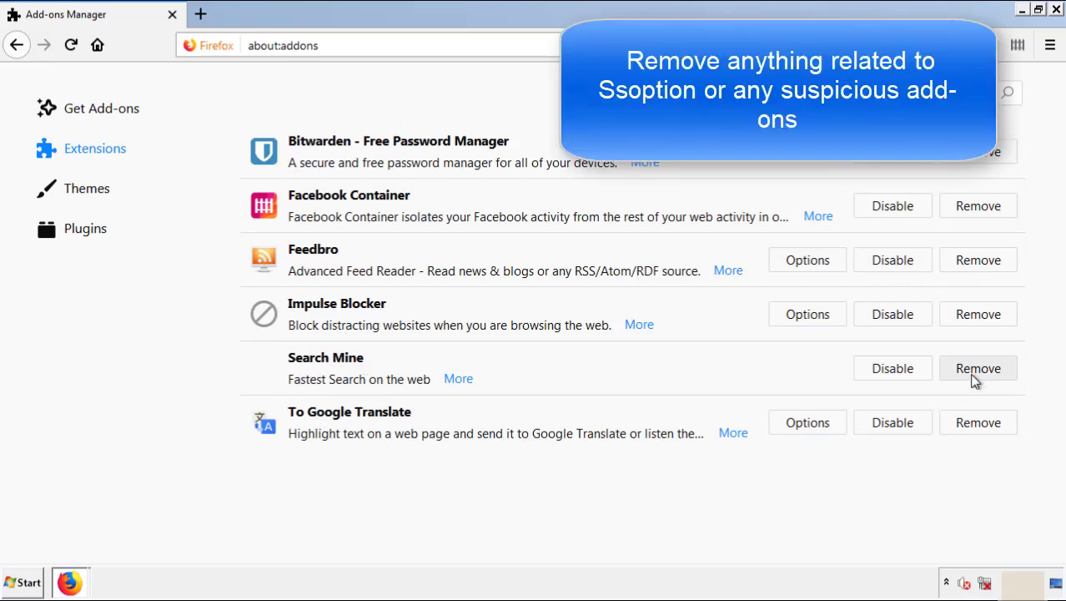
{"action": "left_click", "coordinate": [978, 368]}
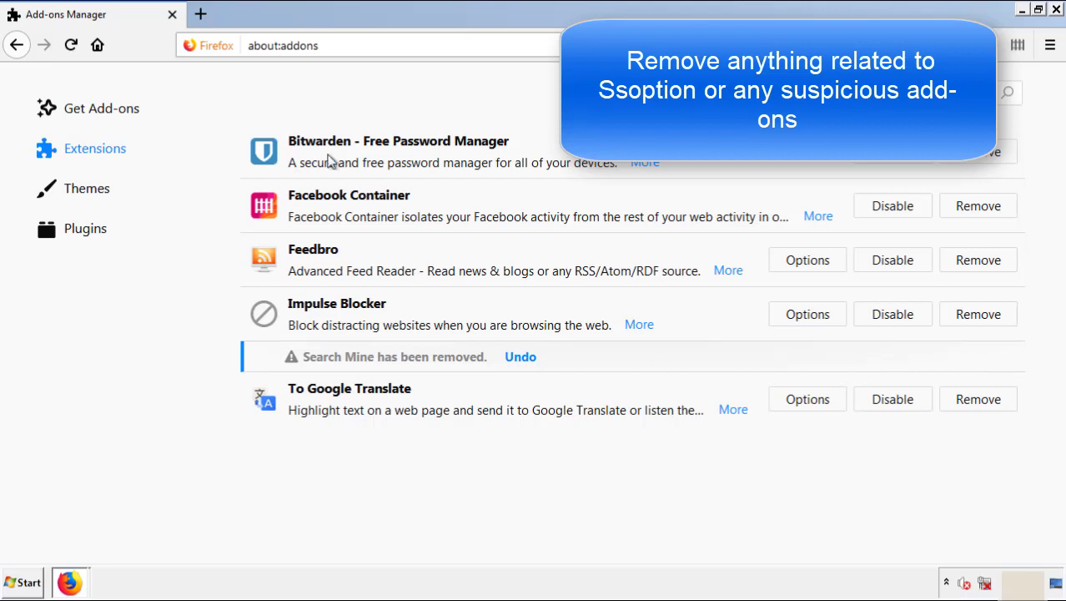
{"action": "mouse_move", "coordinate": [1010, 46]}
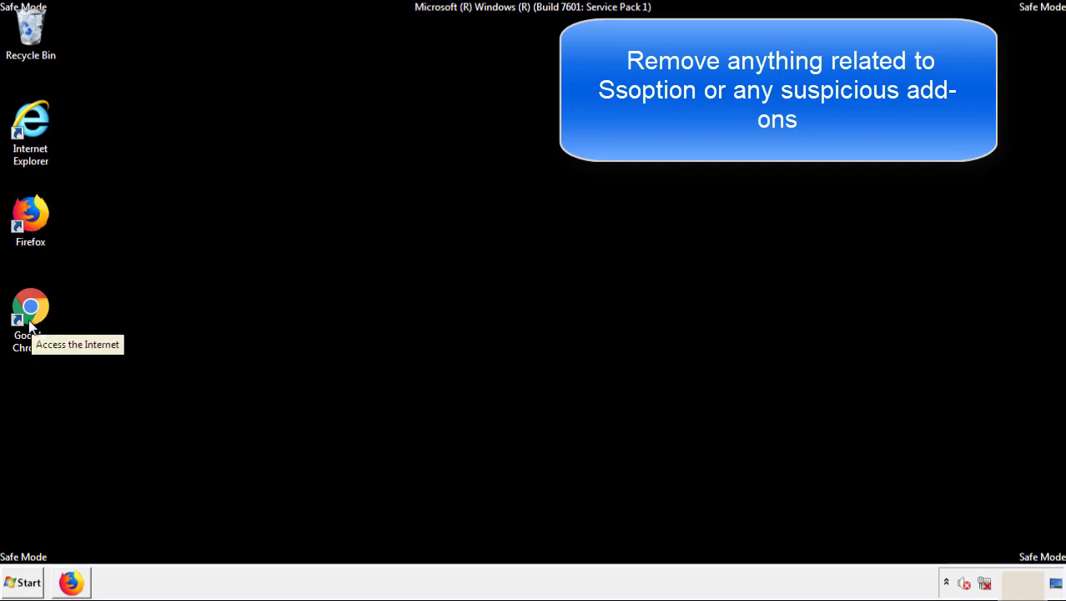
- Remove the Search Mine extension from Chrome's Extensions page
{"action": "double_click", "coordinate": [30, 314]}
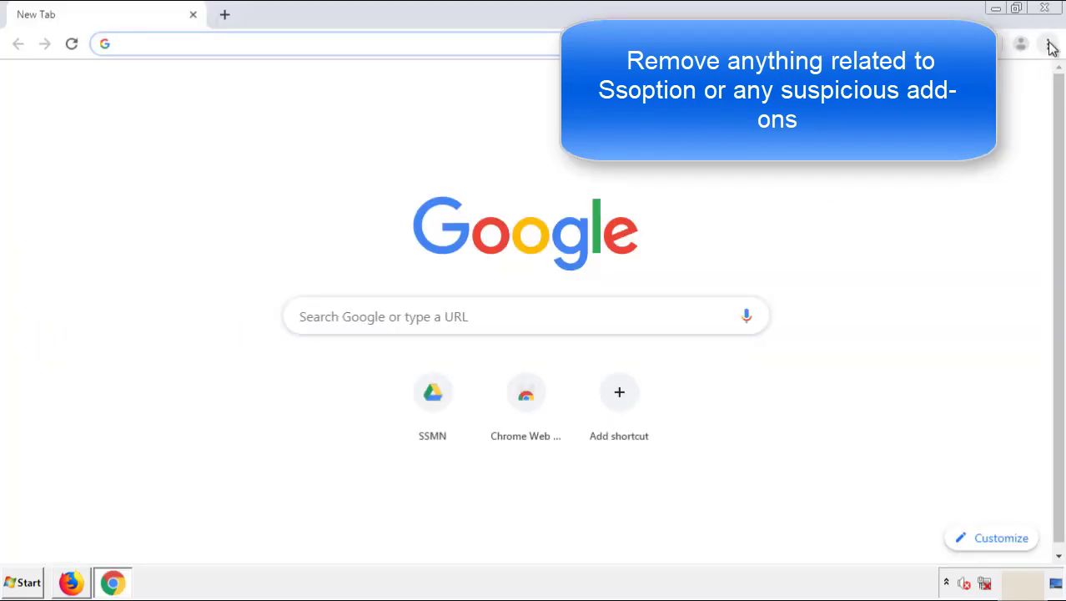
{"action": "left_click", "coordinate": [1047, 44]}
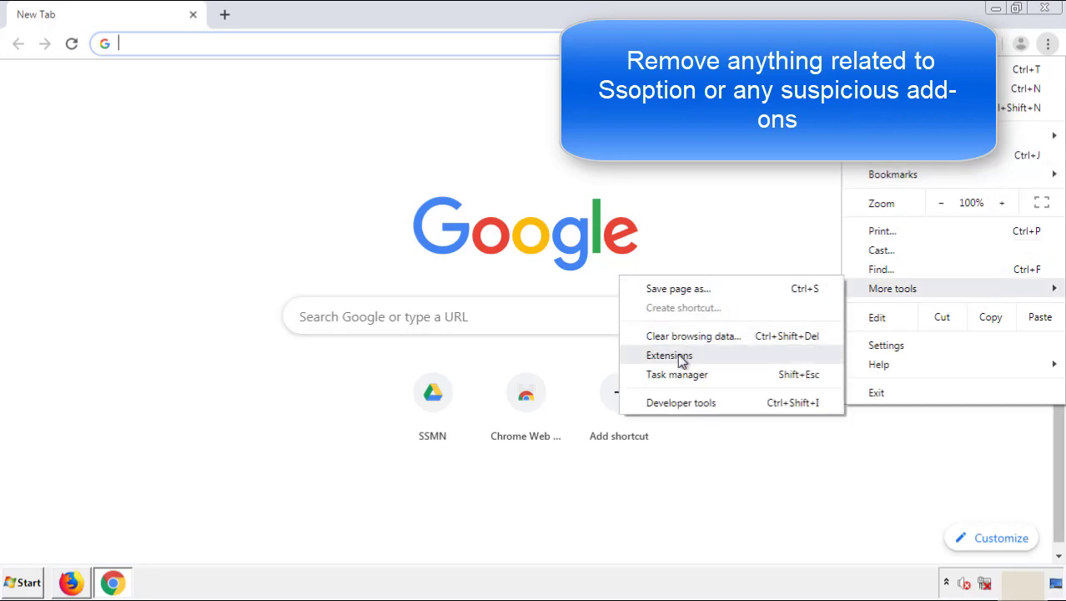
{"action": "left_click", "coordinate": [670, 353]}
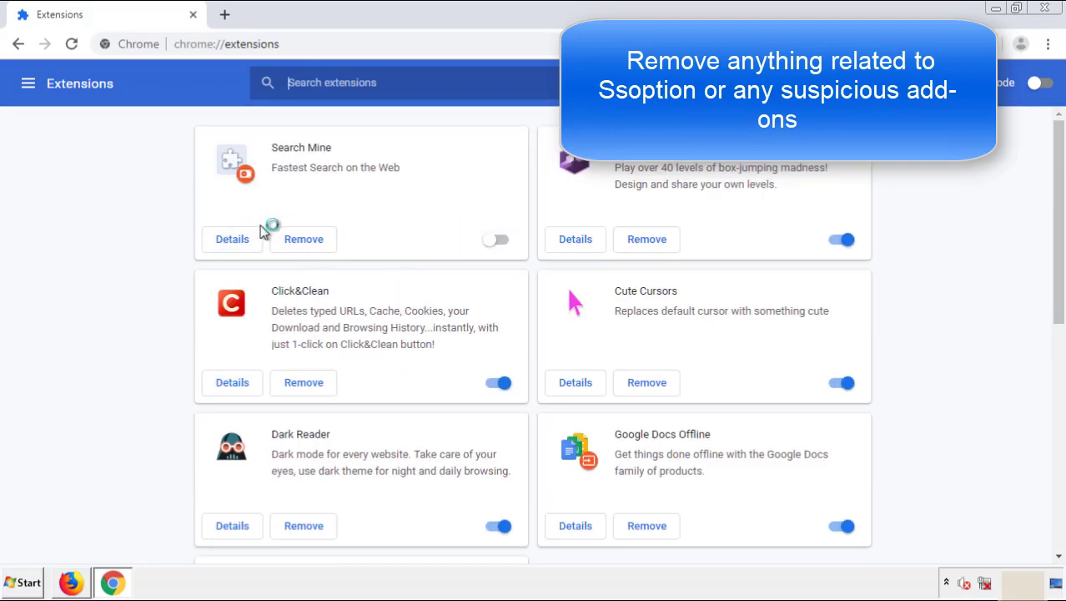
{"action": "left_click", "coordinate": [303, 239]}
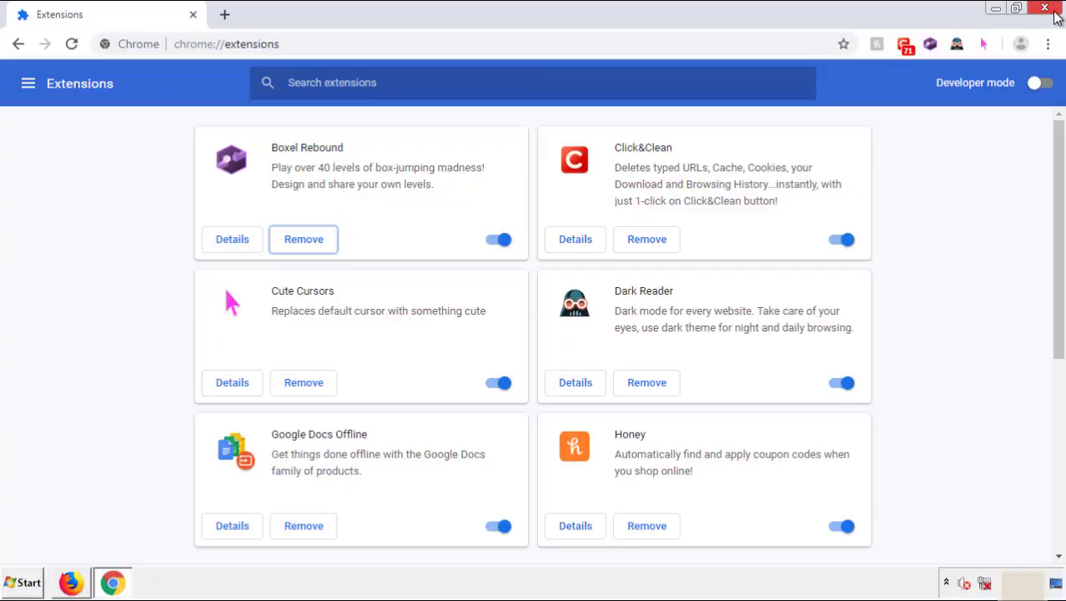
- Close Chrome and bring up the Start menu's shutdown options to restart
{"action": "left_click", "coordinate": [1044, 7]}
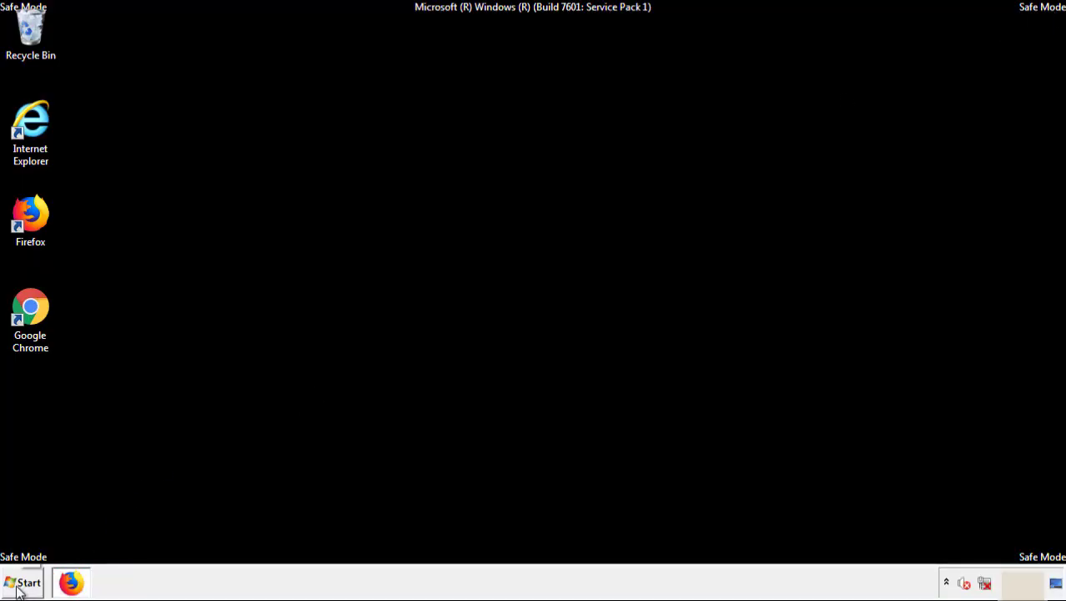
{"action": "left_click", "coordinate": [23, 582]}
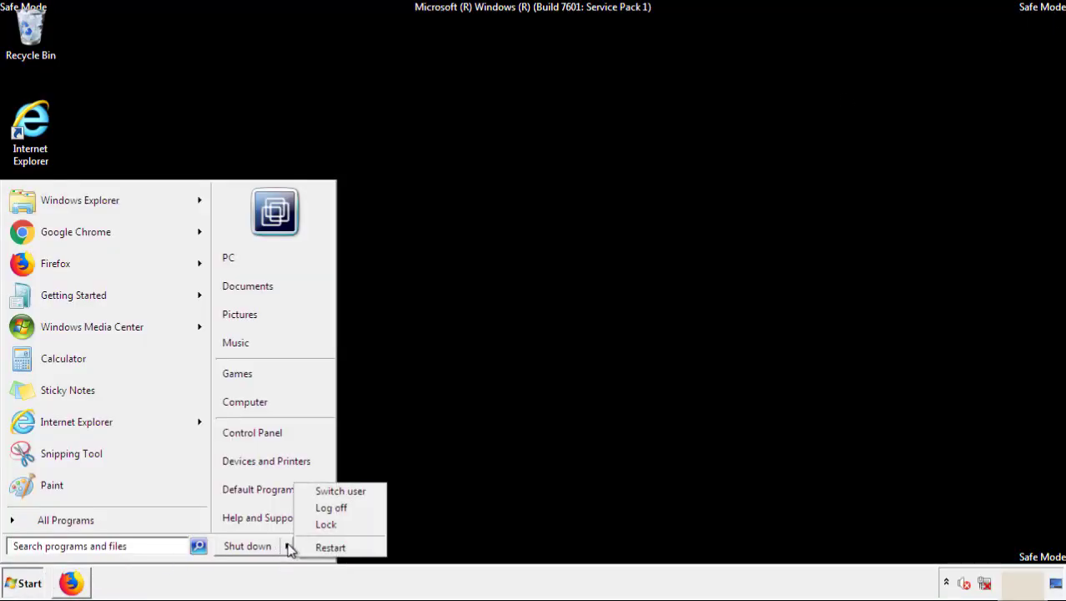